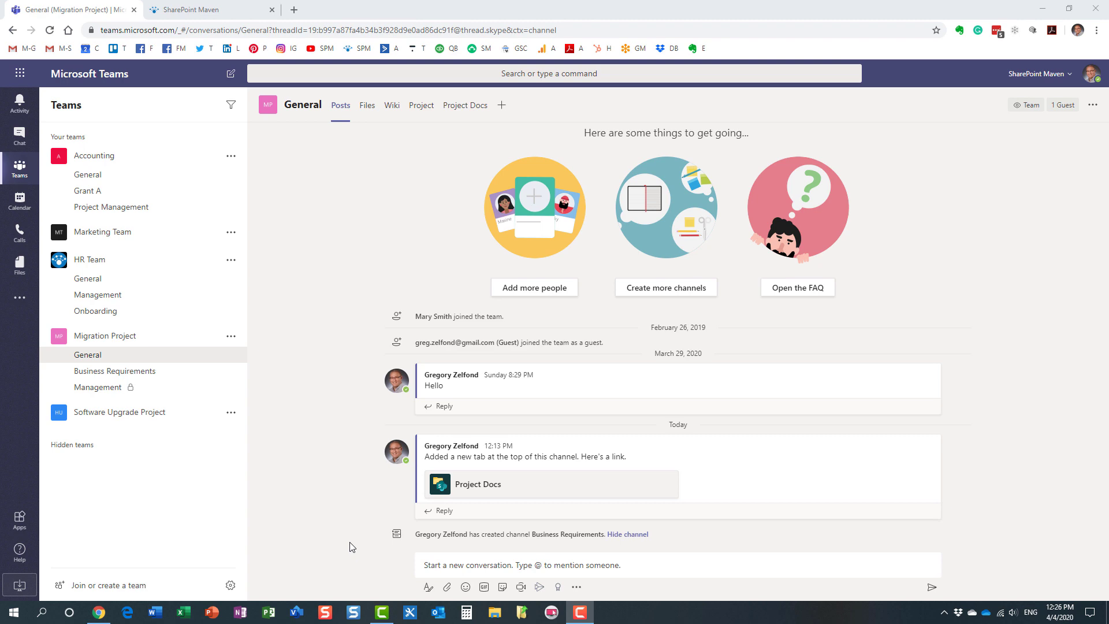
mouse_move(342, 549)
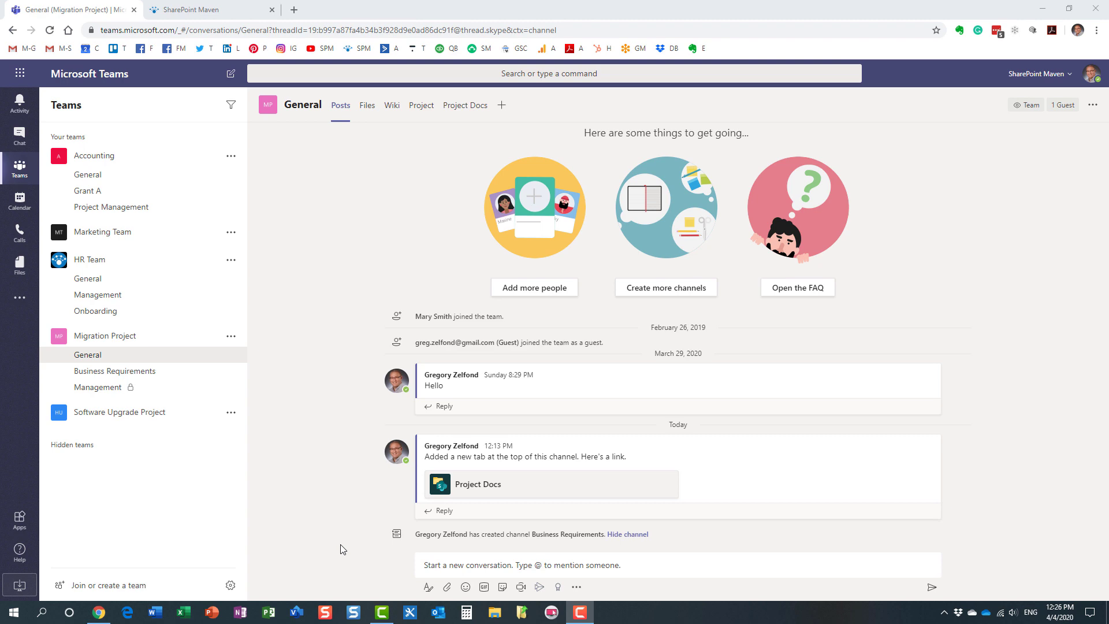
mouse_move(296, 520)
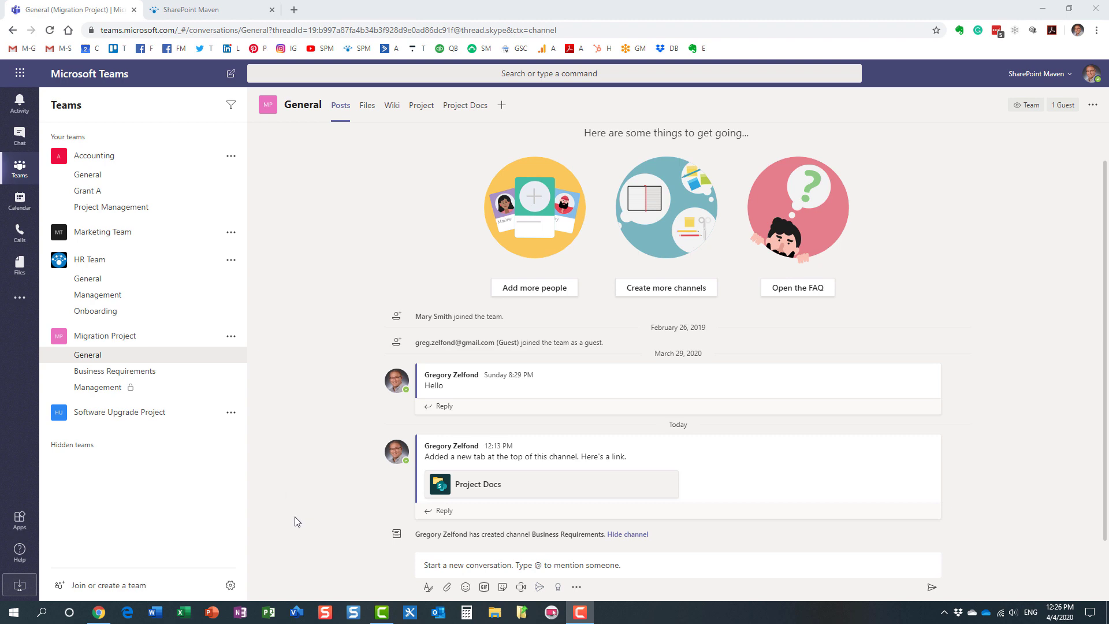
mouse_move(154, 357)
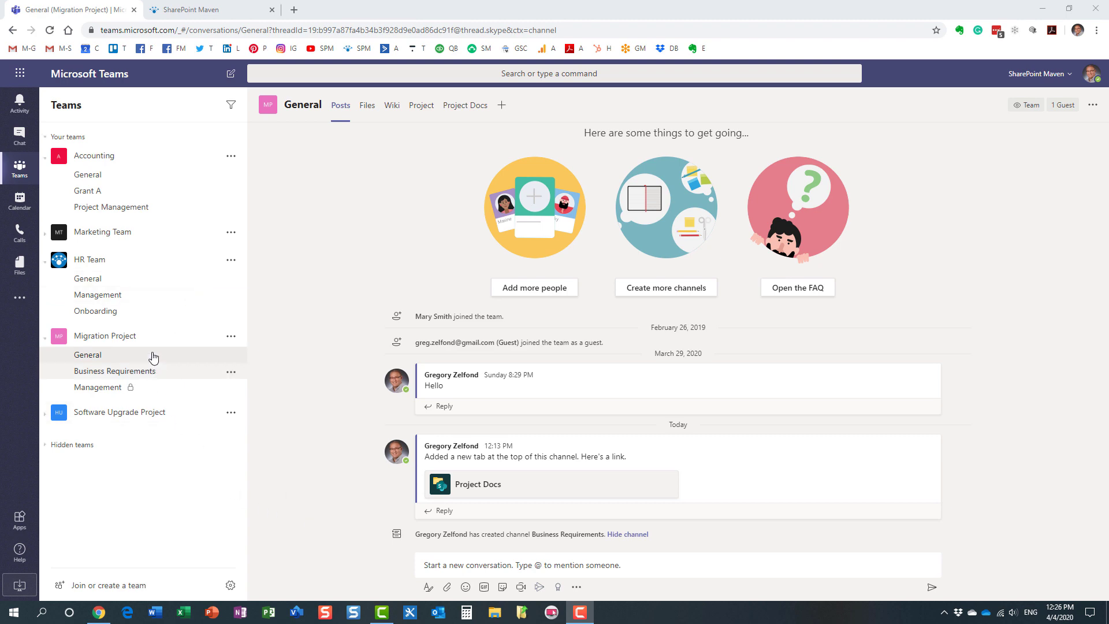
mouse_move(222, 357)
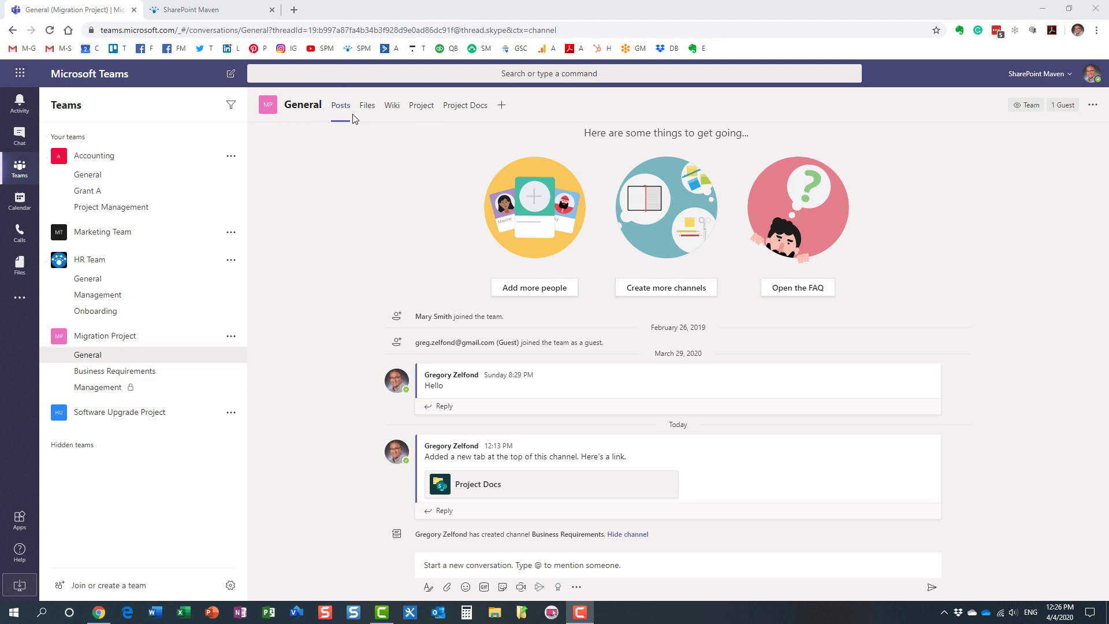
mouse_move(137, 354)
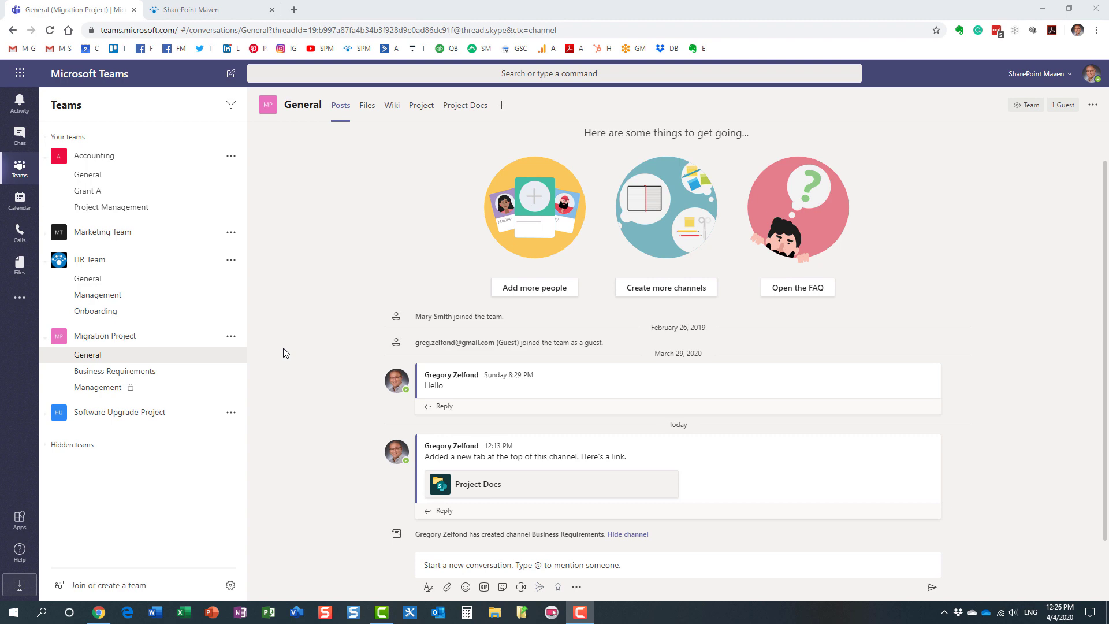
mouse_move(293, 357)
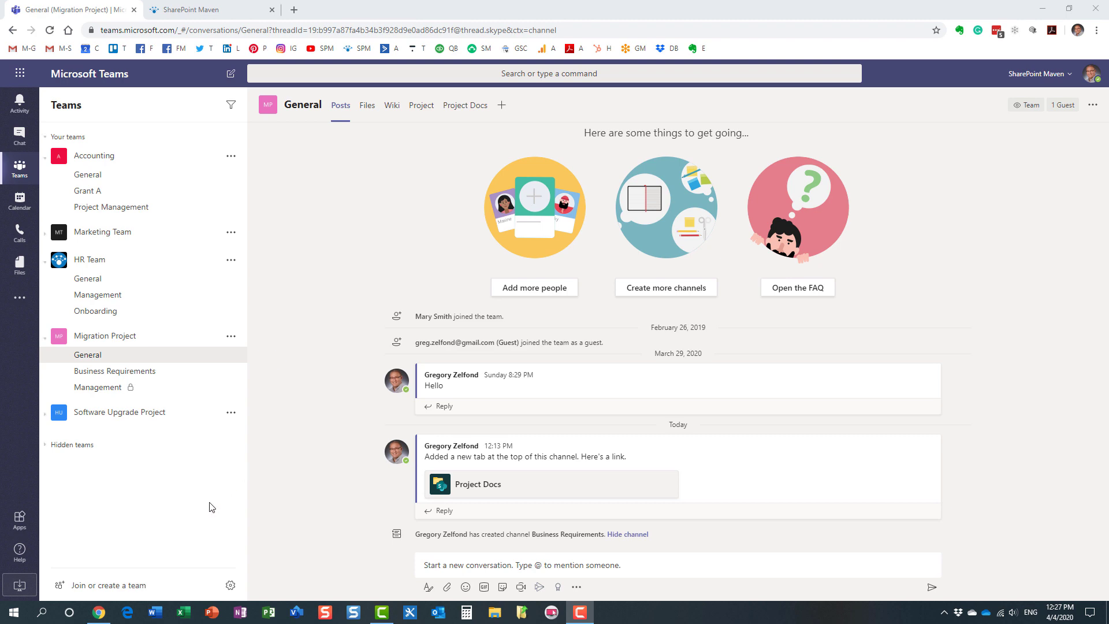
mouse_move(110, 587)
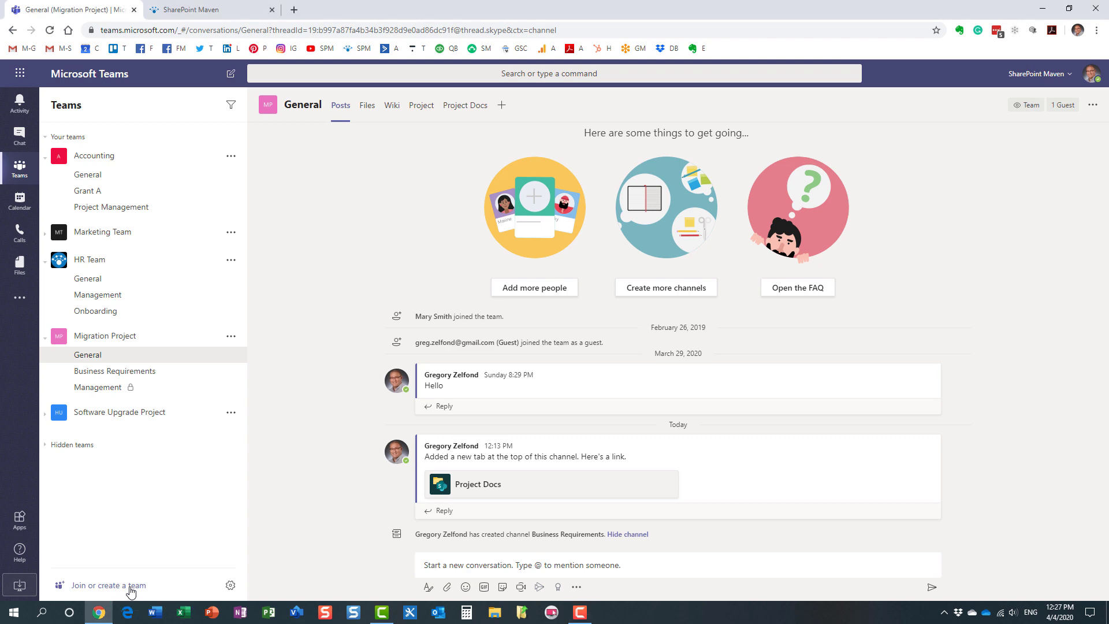
Step: Begin creating a team from an existing one and browse the list of teams to copy
left_click(109, 585)
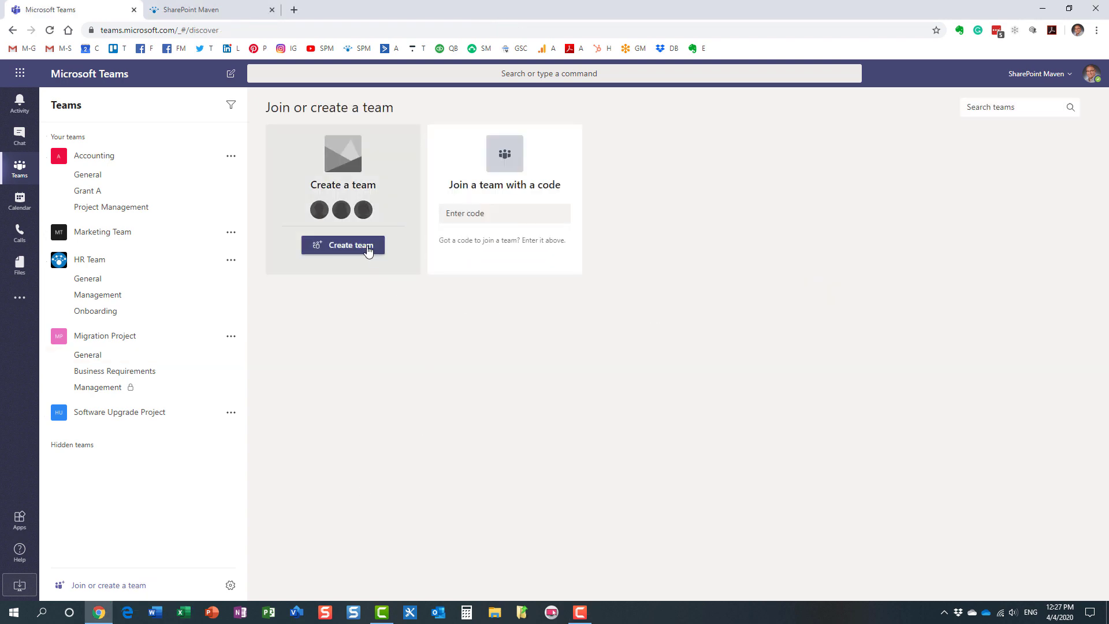
left_click(342, 244)
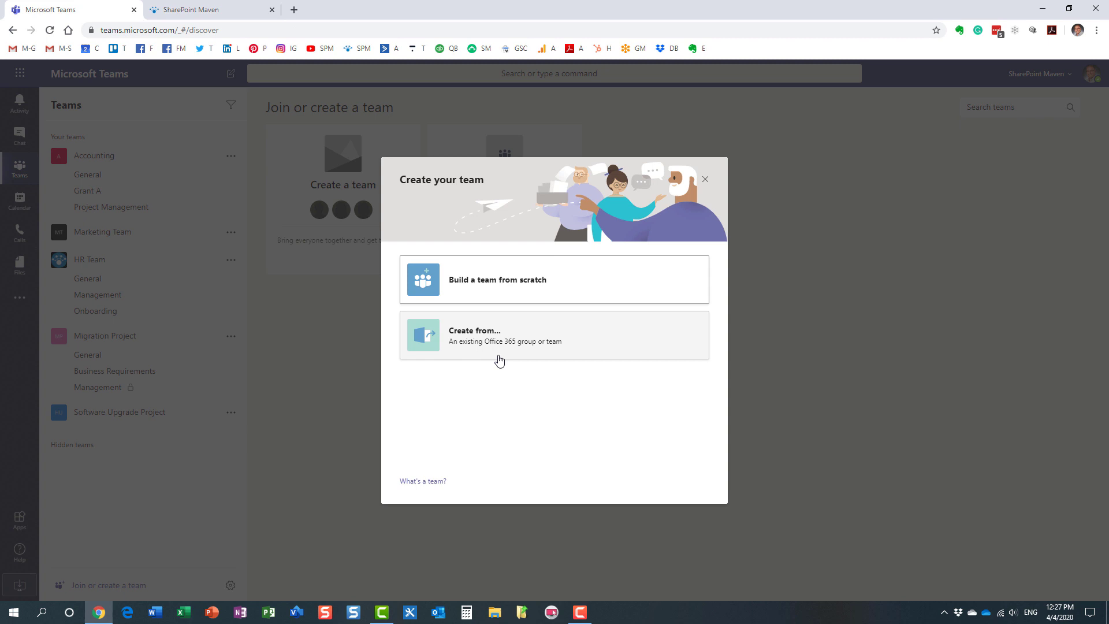
mouse_move(531, 292)
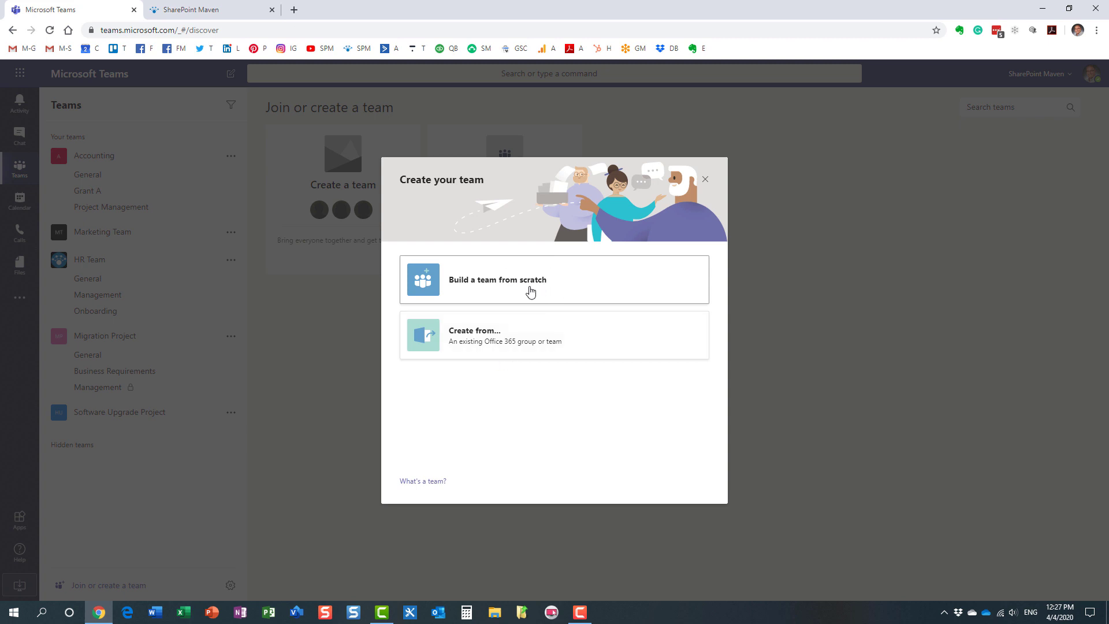
mouse_move(518, 289)
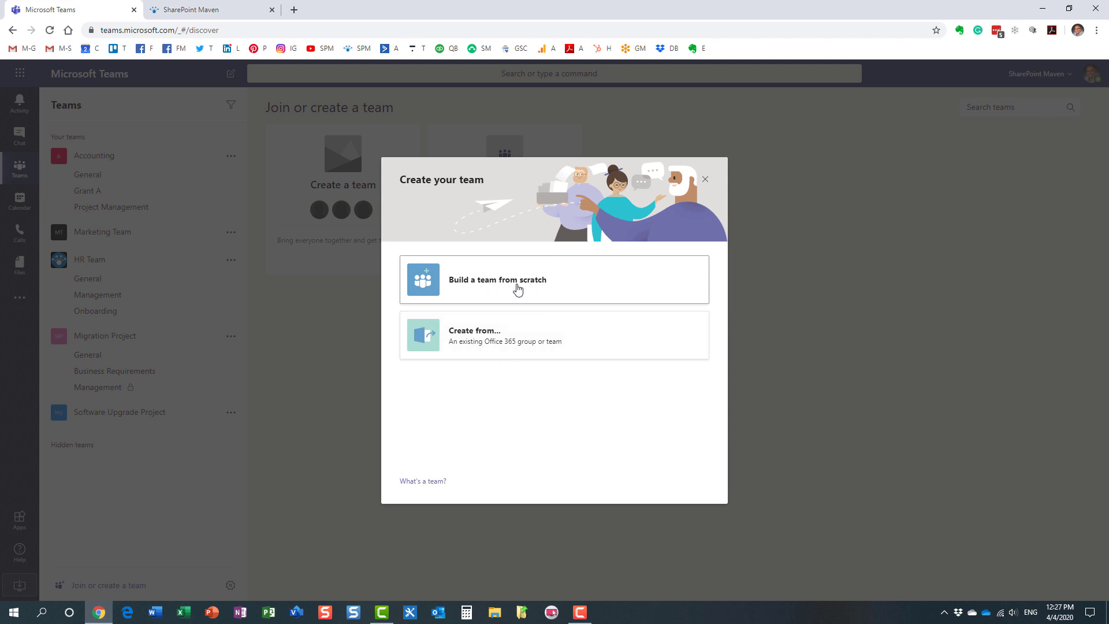
mouse_move(485, 348)
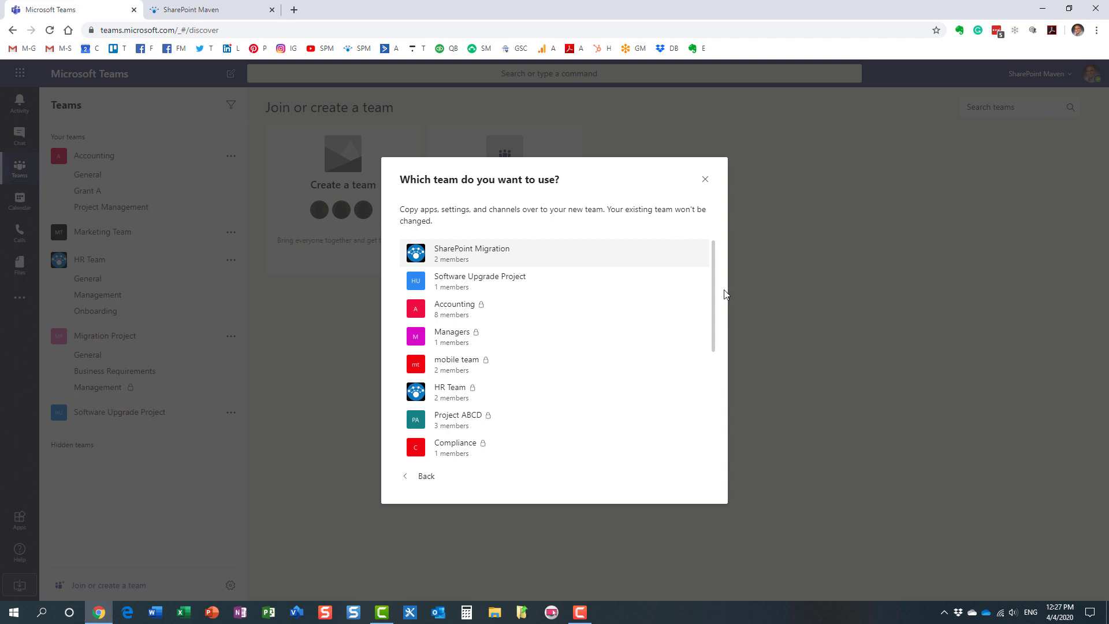
scroll("down", 3)
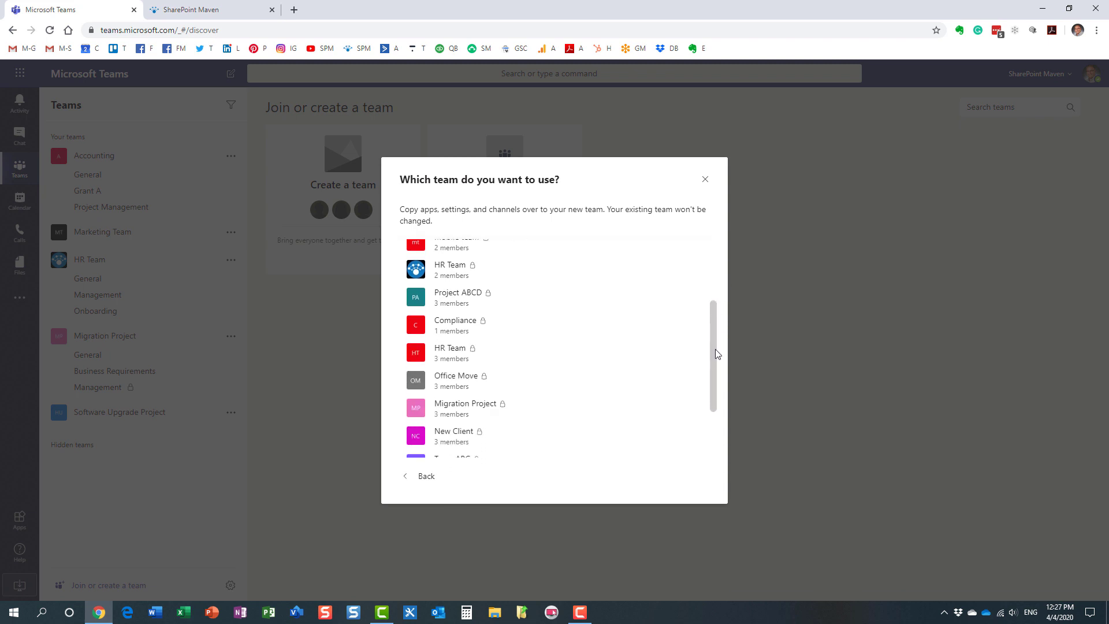
scroll("down", 3)
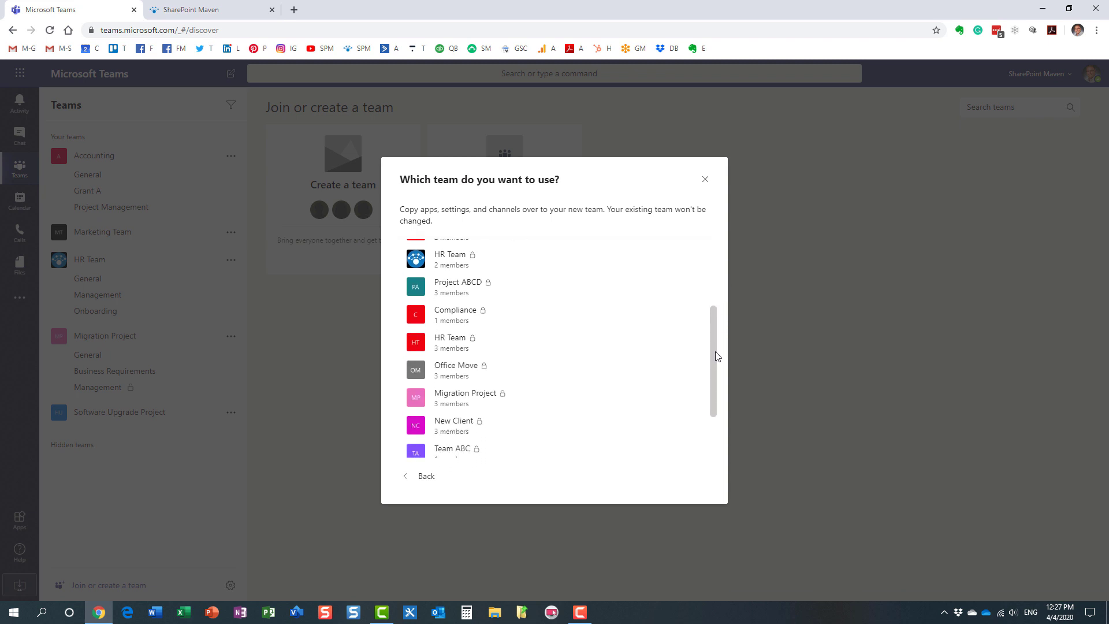
scroll("down", 3)
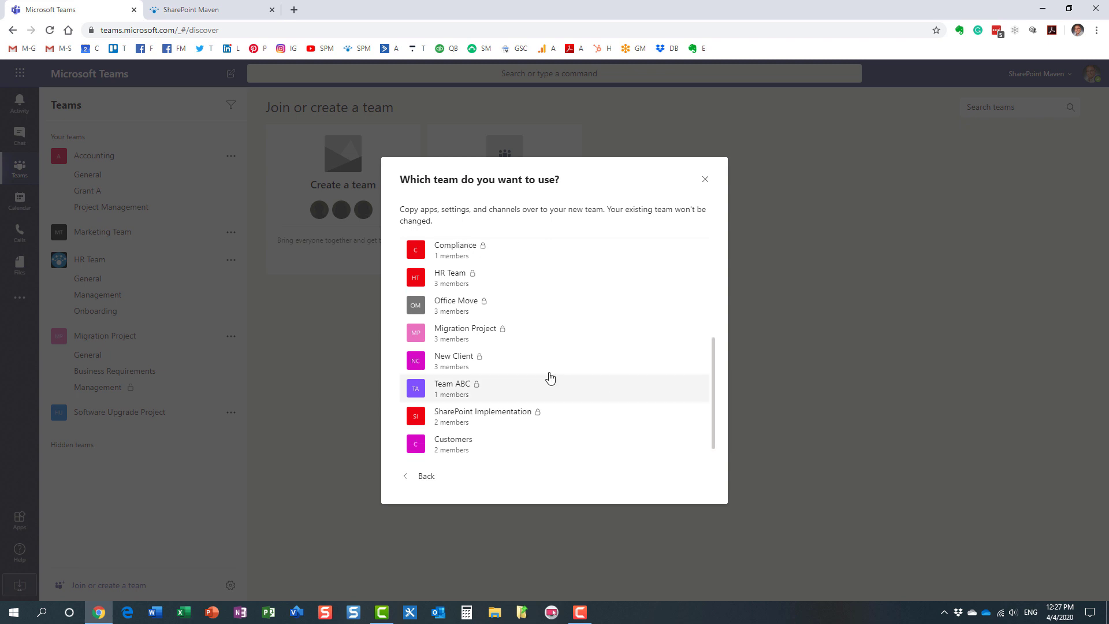
mouse_move(123, 346)
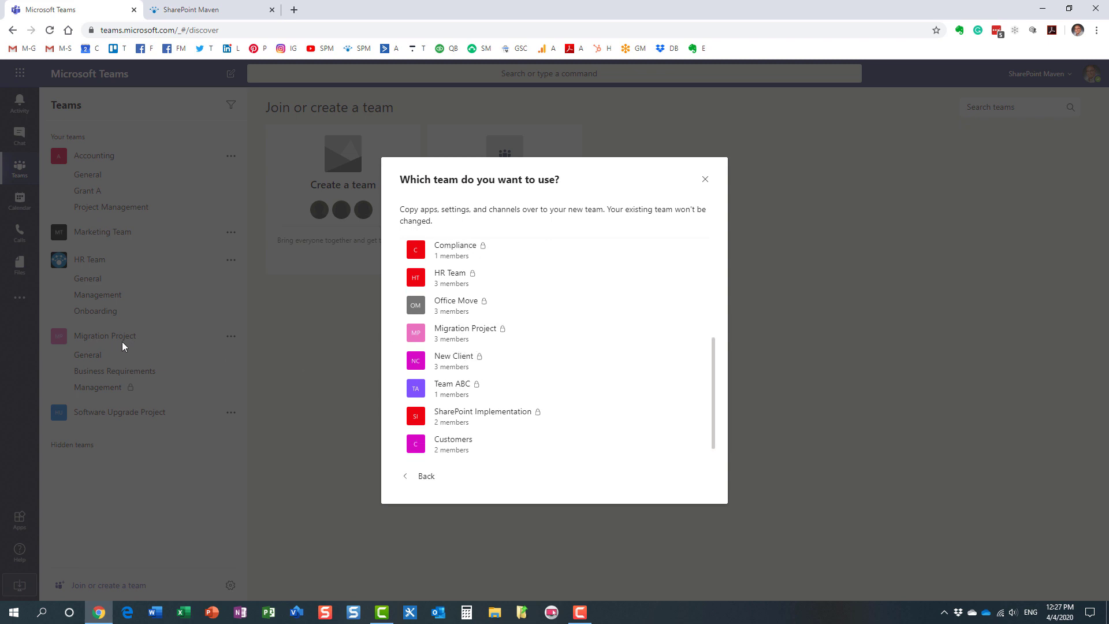
mouse_move(123, 340)
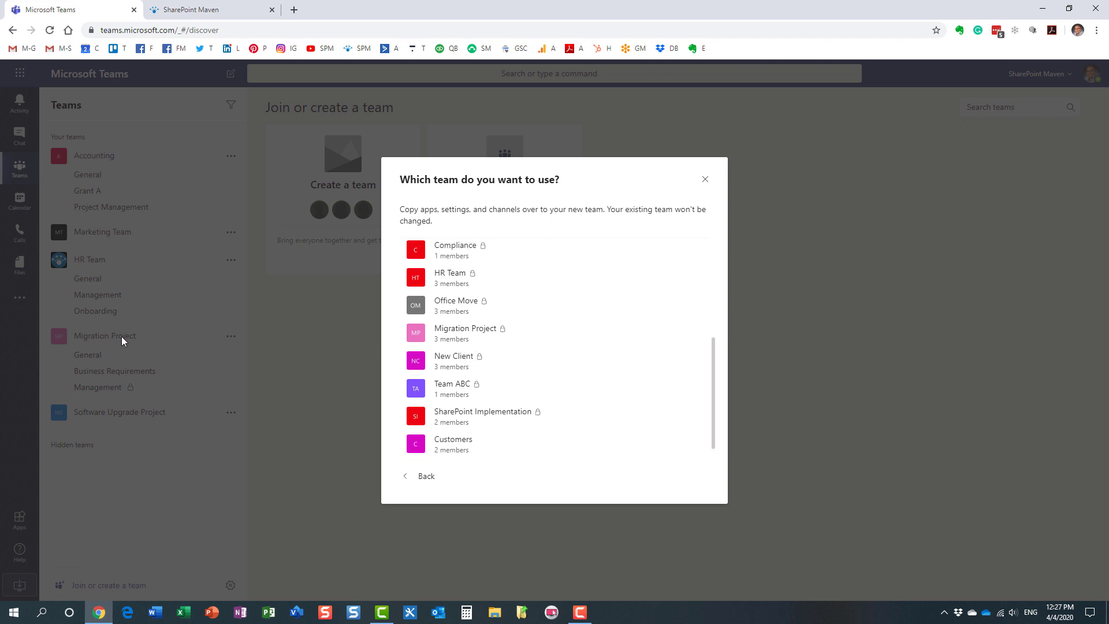
mouse_move(470, 335)
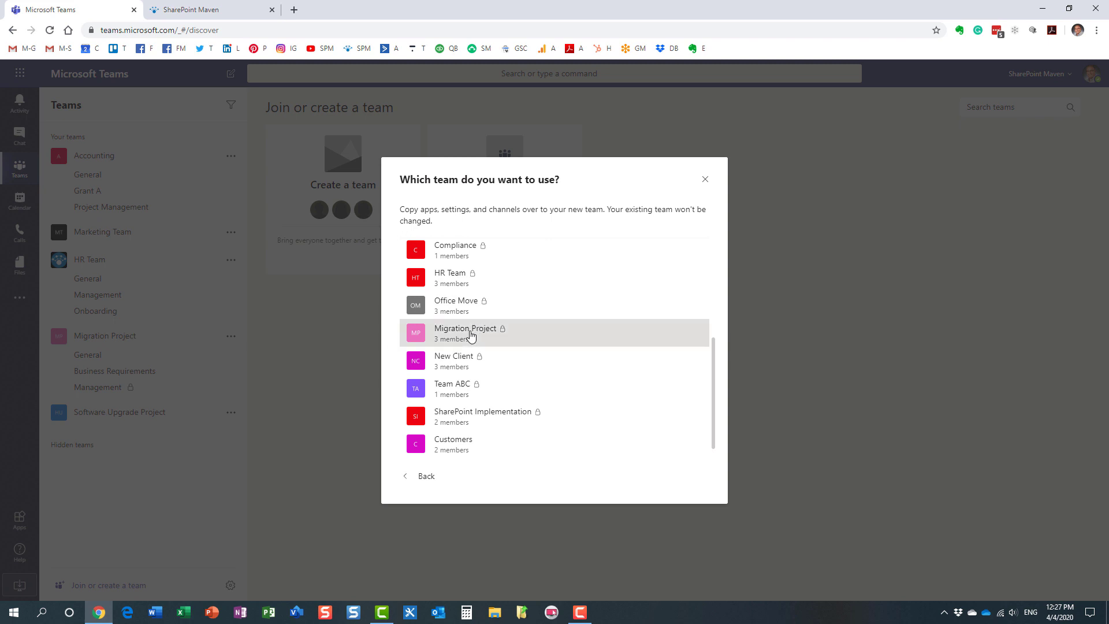
Step: Choose Migration Project as the template and rename the copy to 'SharePoint Migration Project'
left_click(470, 333)
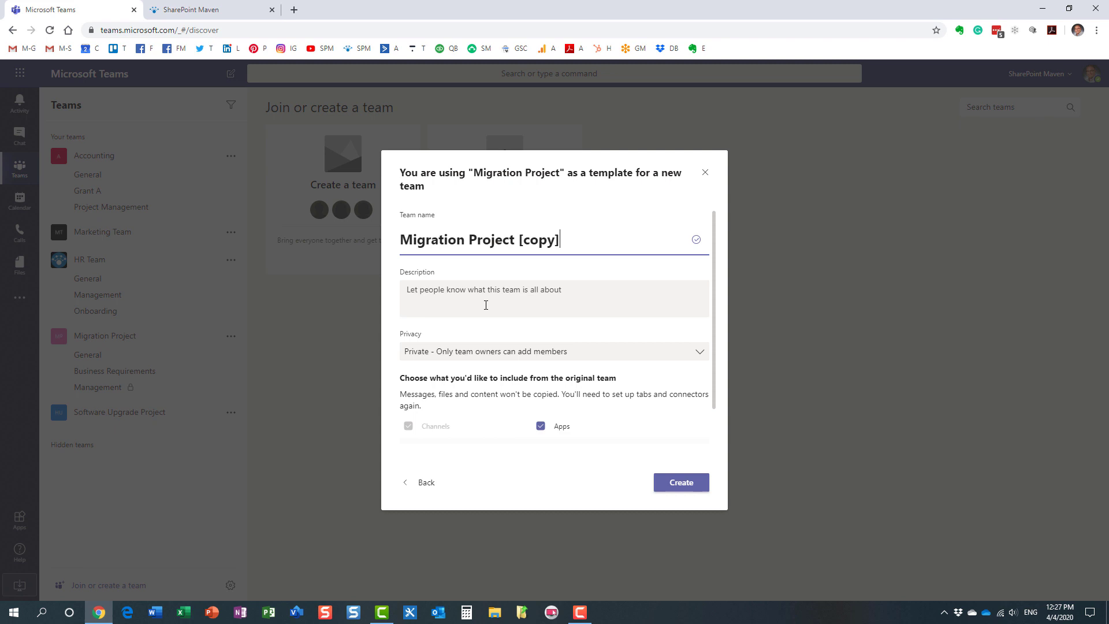
key("Backspace")
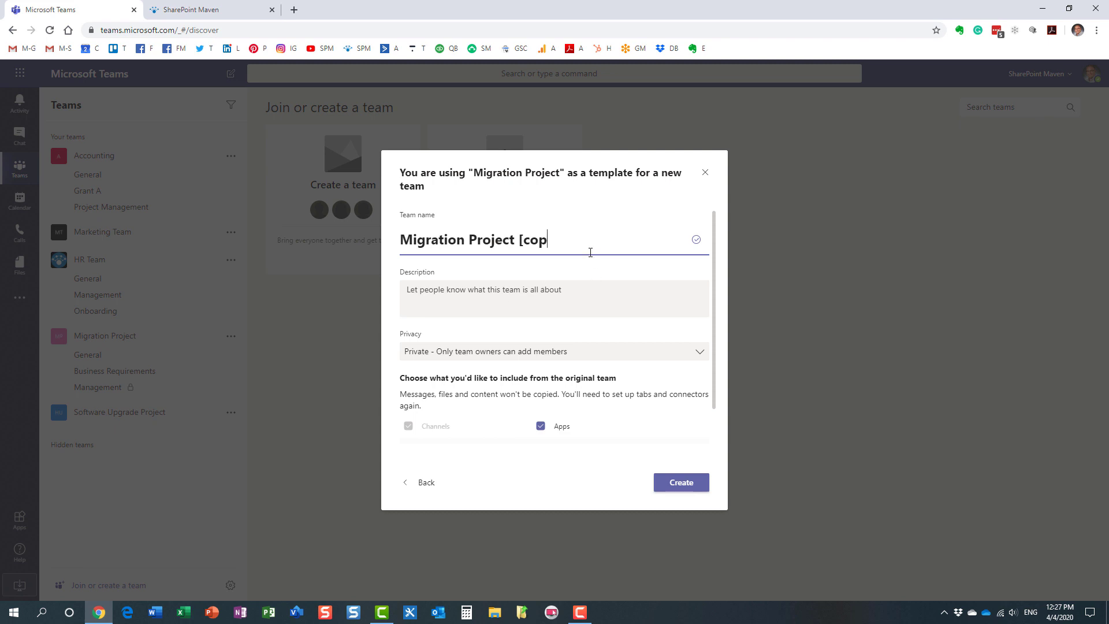
key("Backspace")
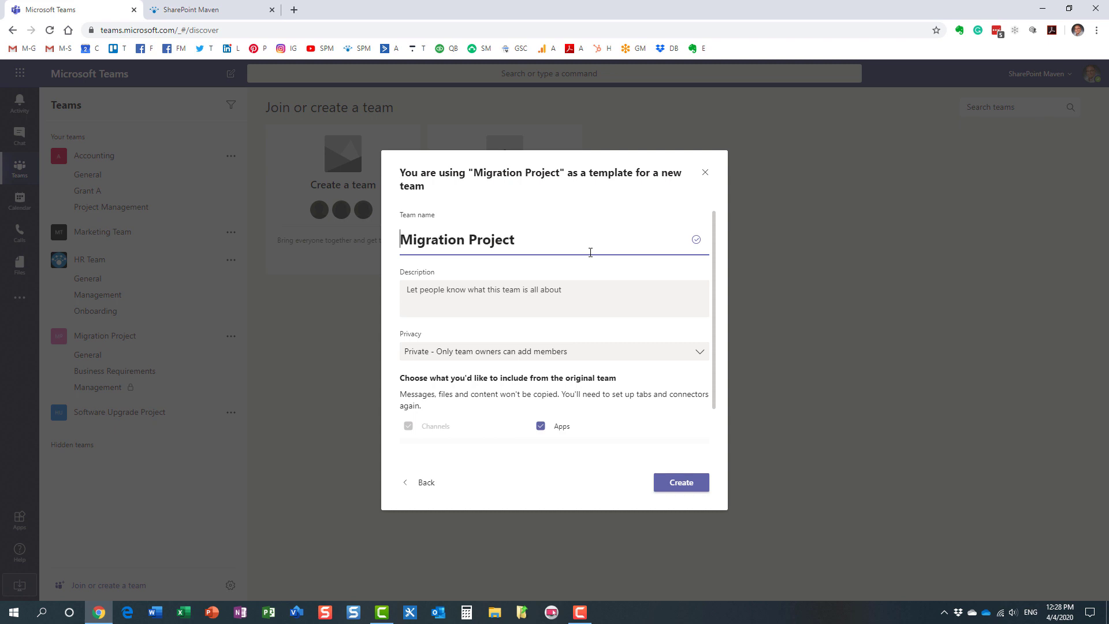
type("SharePoint")
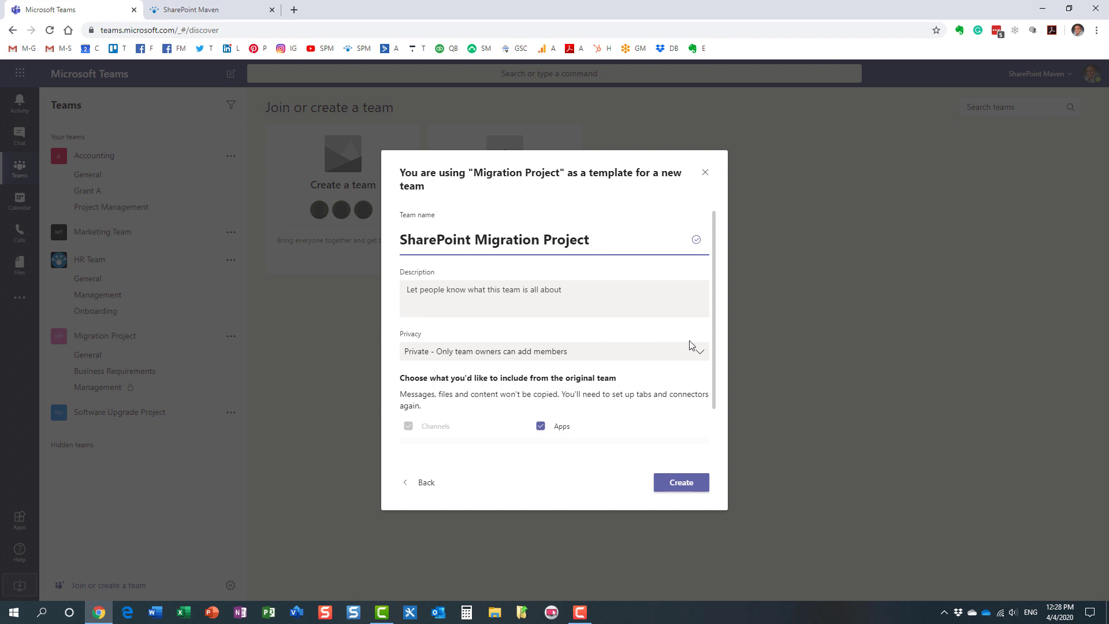
Step: Keep privacy private and copy channels, tabs, apps, settings plus members and the guest
scroll("down", 3)
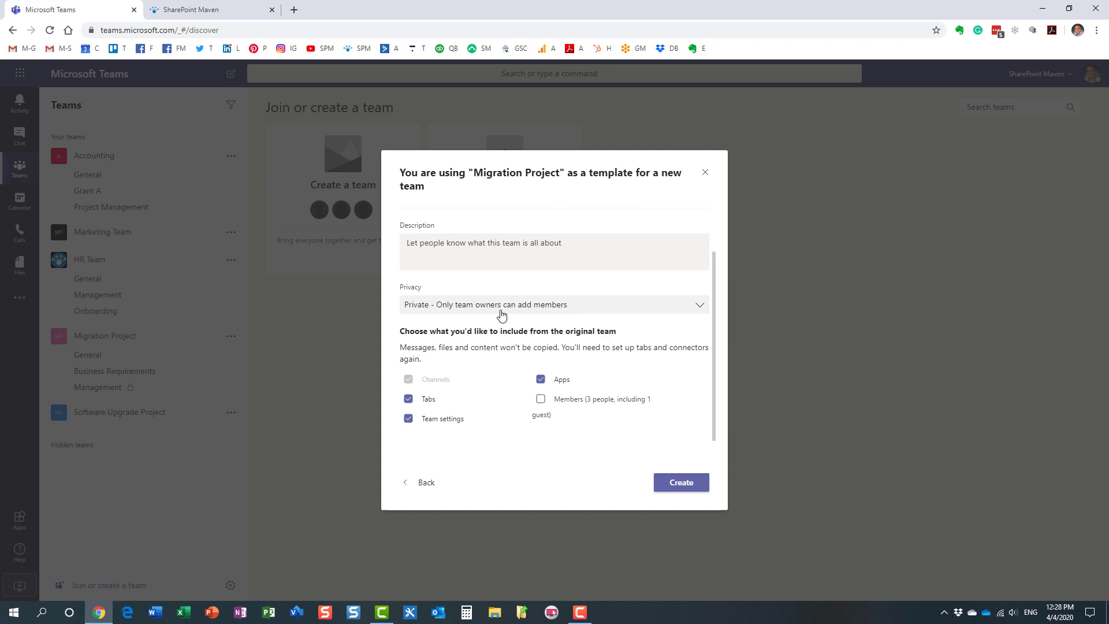
mouse_move(452, 310)
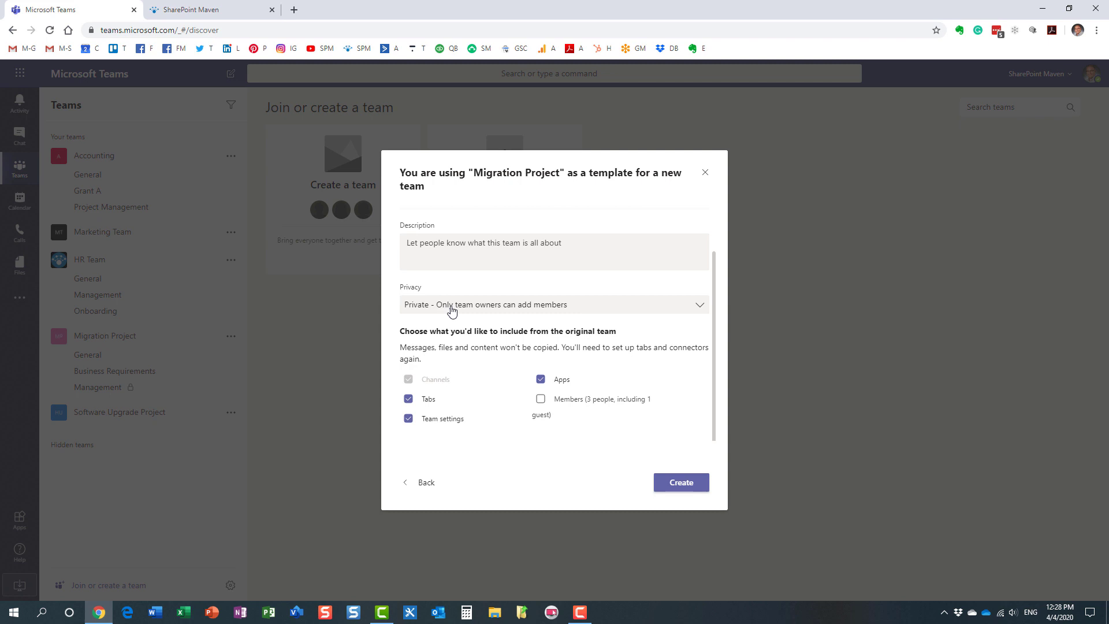
left_click(554, 305)
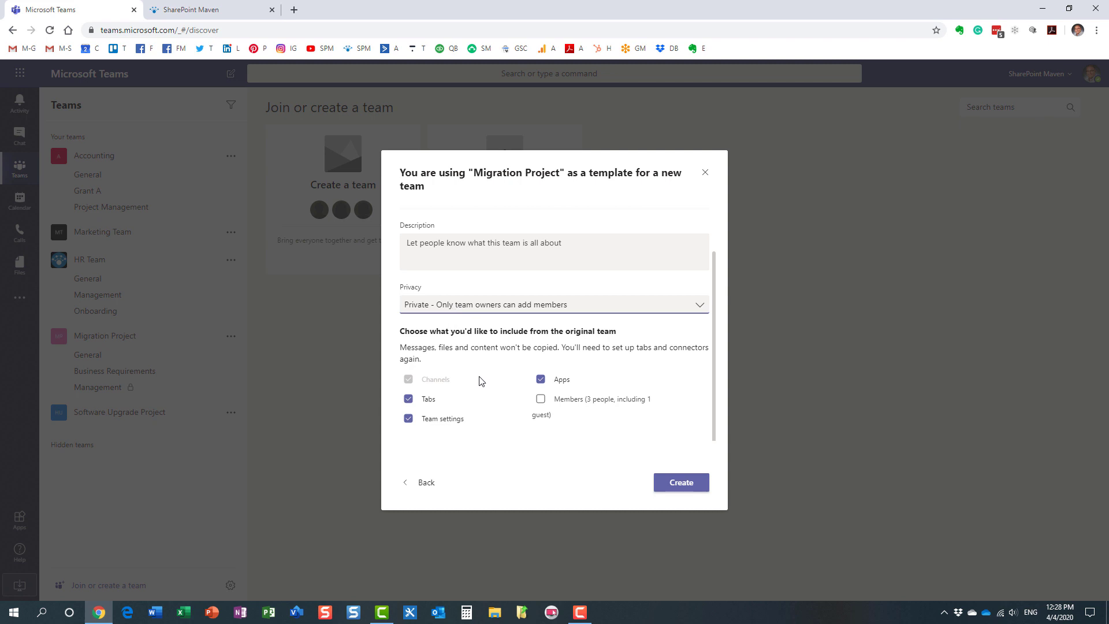
mouse_move(443, 383)
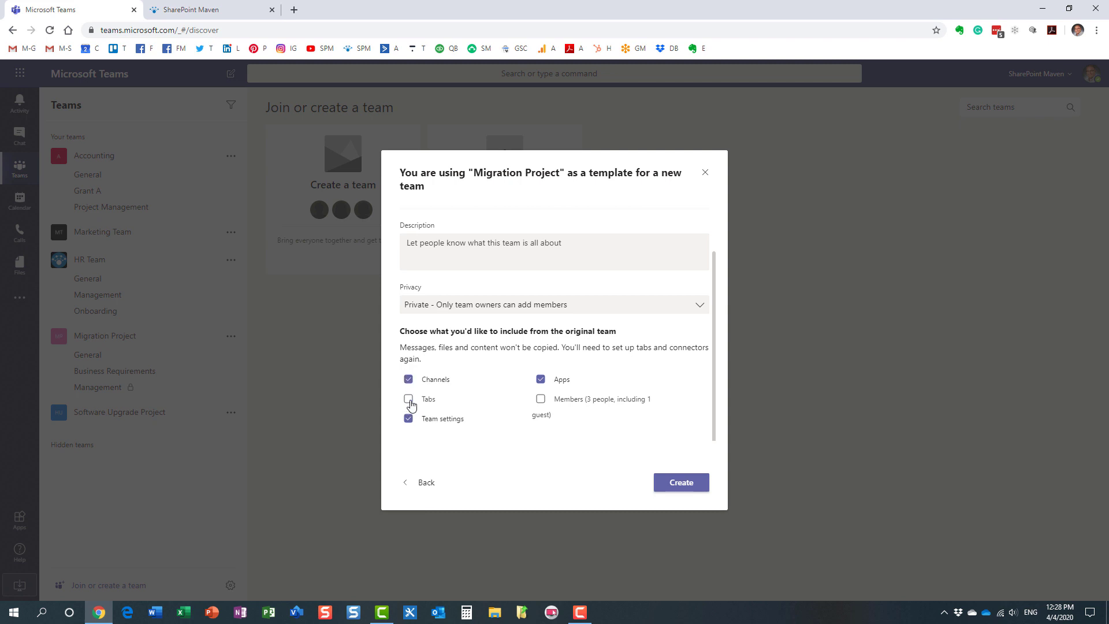
left_click(408, 399)
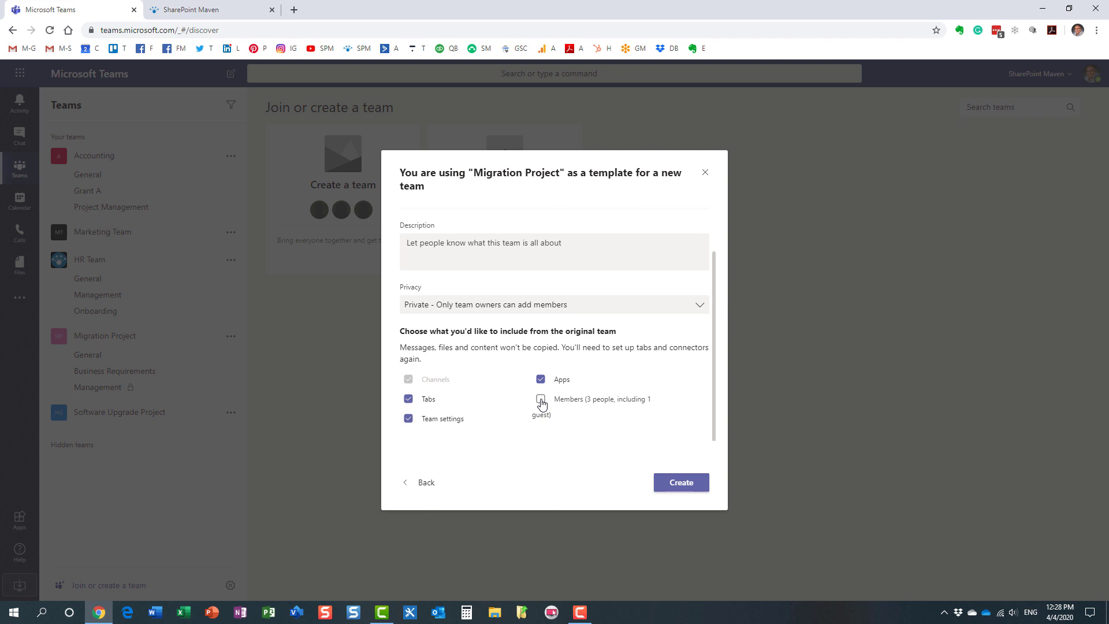
left_click(541, 398)
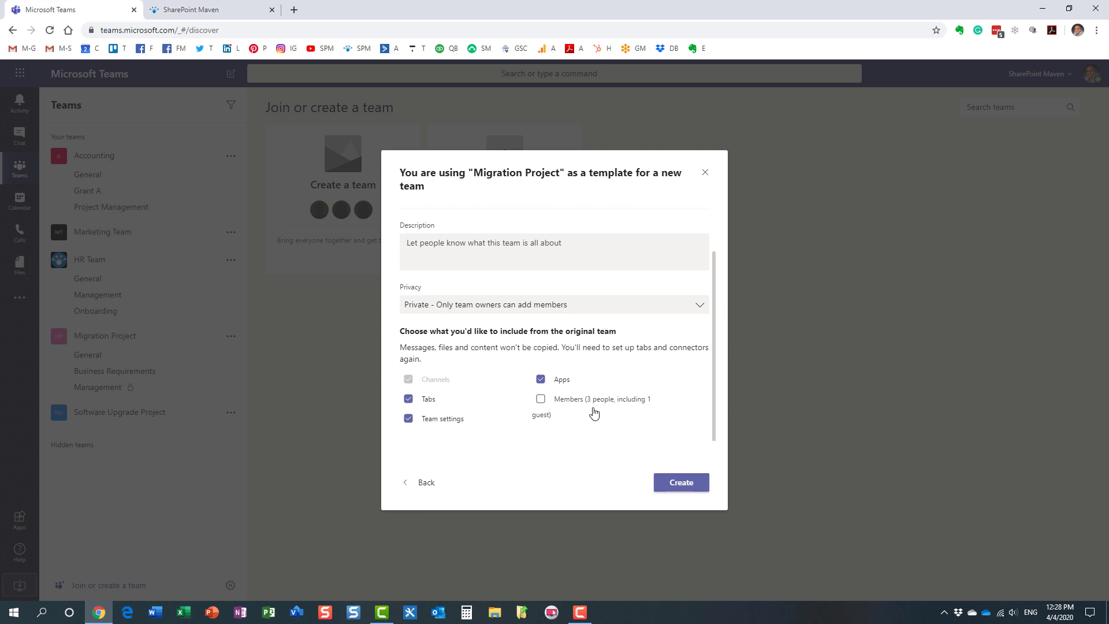
mouse_move(445, 424)
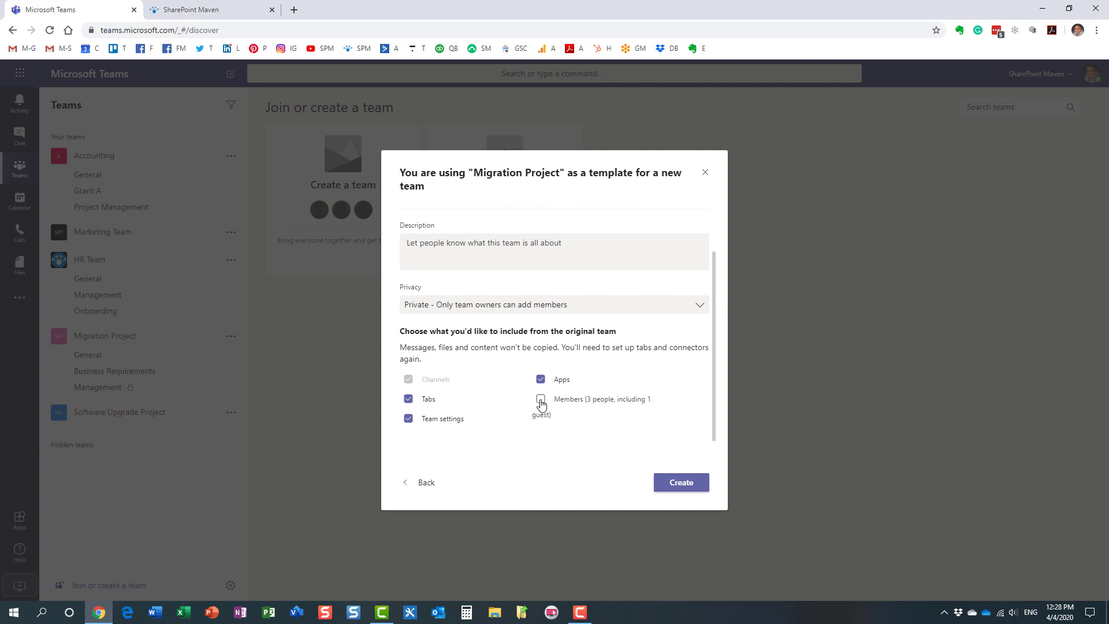
left_click(540, 398)
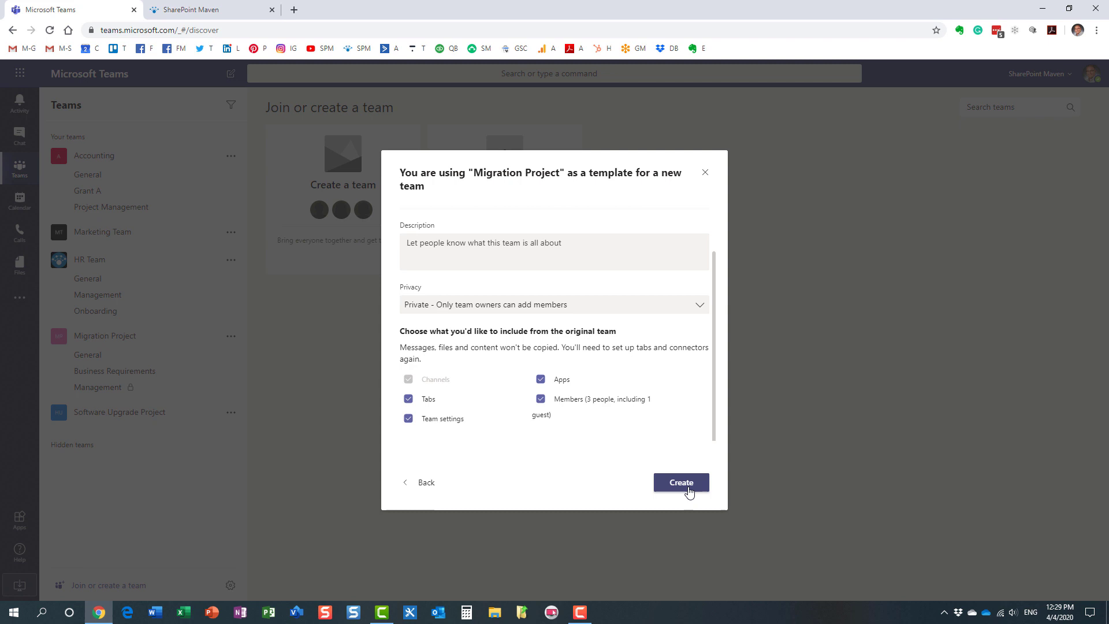
Step: Create the SharePoint Migration Project team from the template
left_click(682, 483)
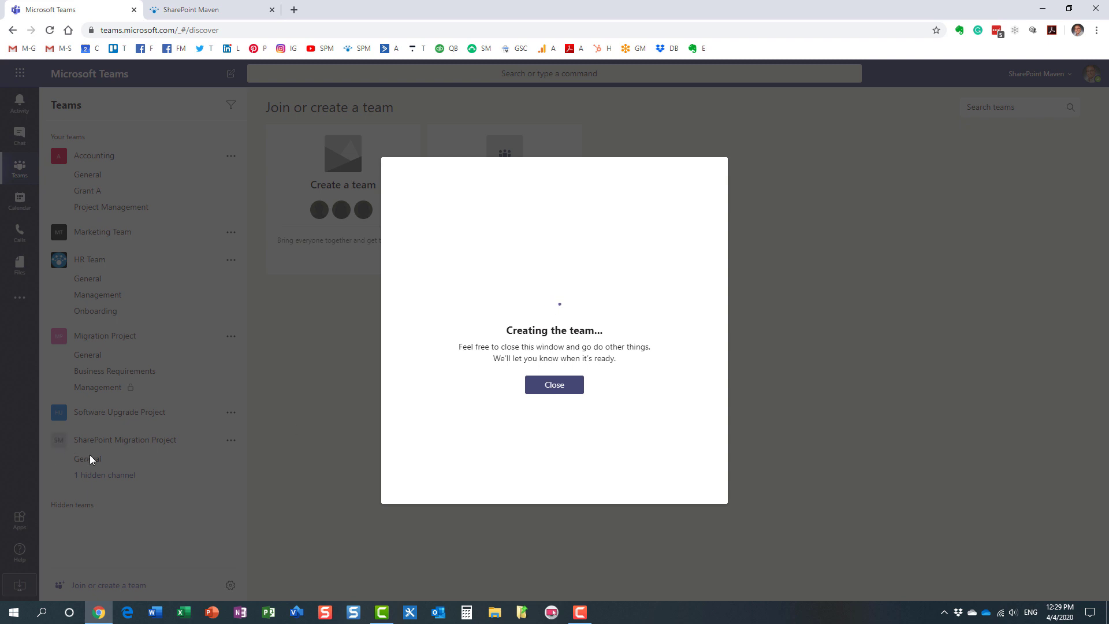
mouse_move(100, 458)
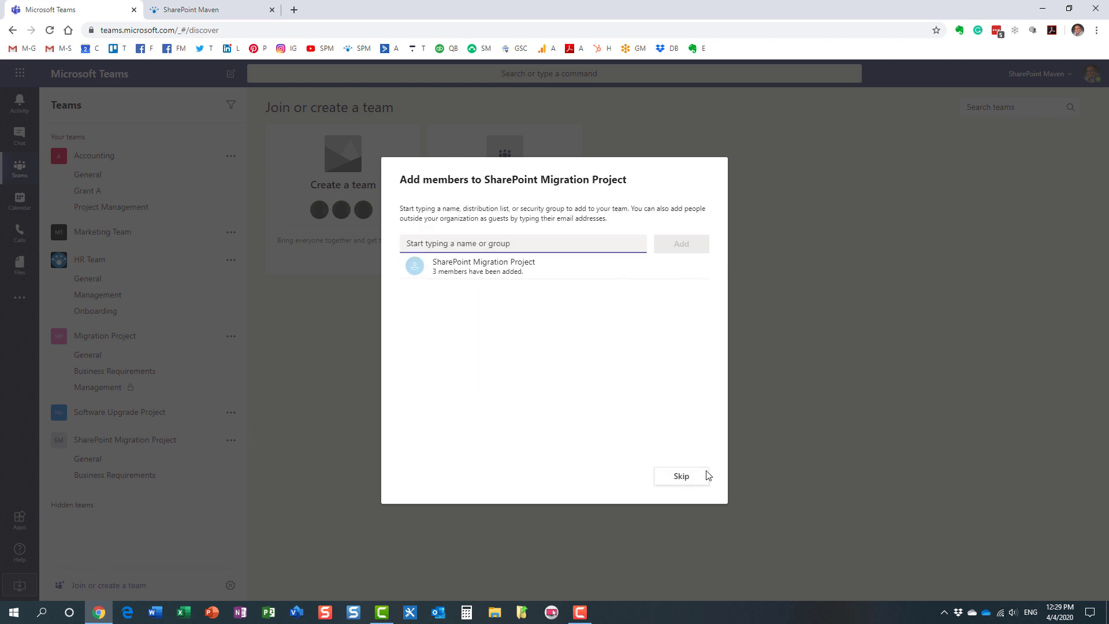
Step: Skip adding members and compare the new team's channels with Migration Project's Business Requirements
left_click(681, 476)
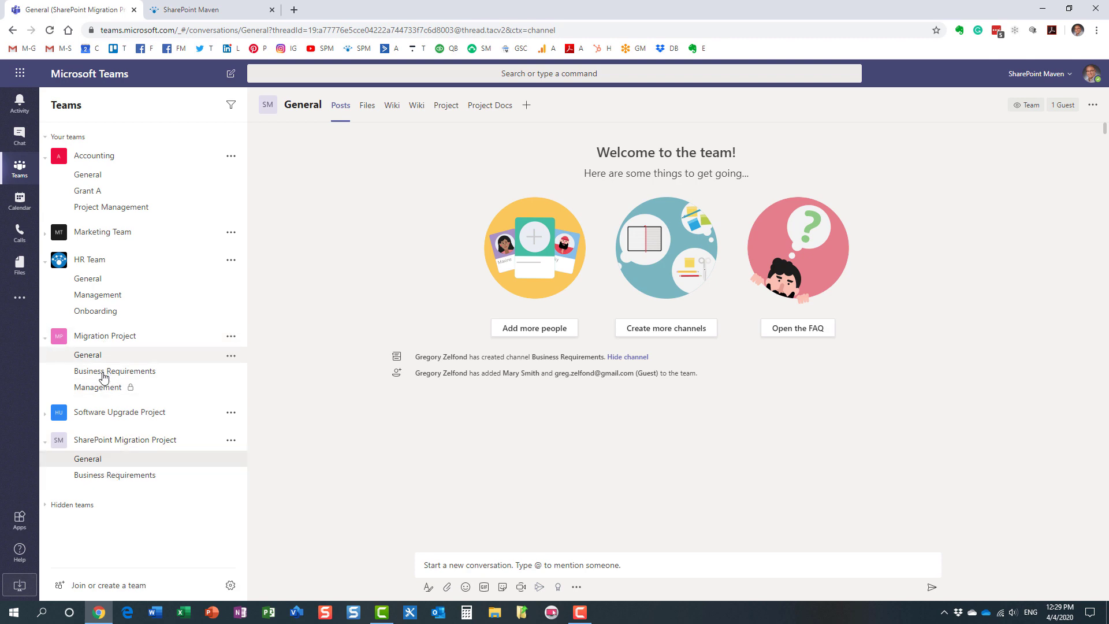
mouse_move(112, 372)
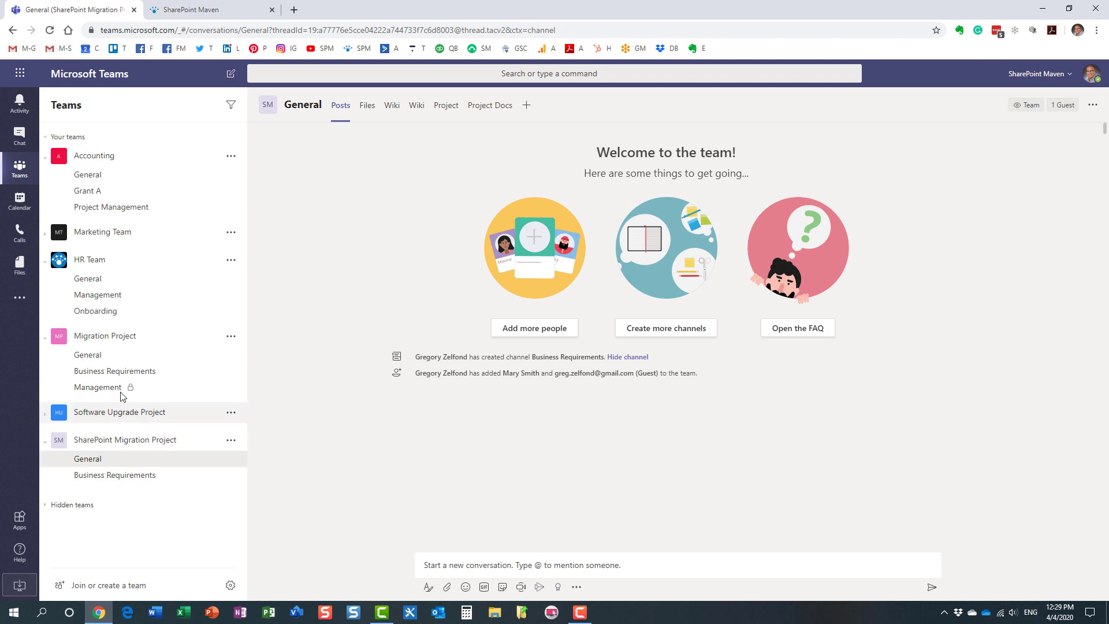
mouse_move(121, 418)
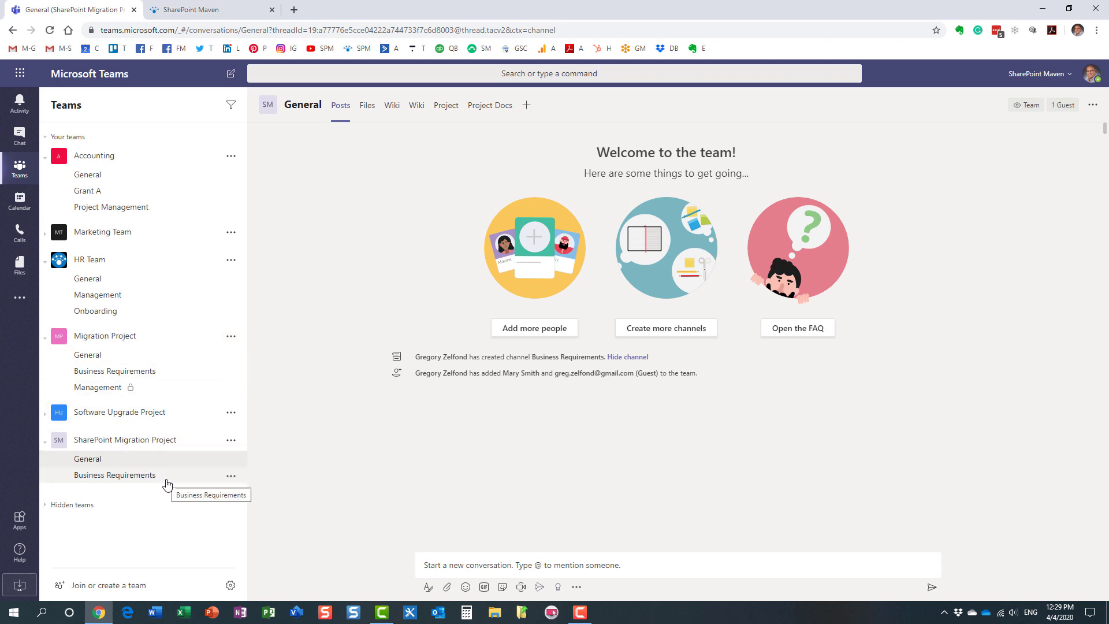
mouse_move(137, 400)
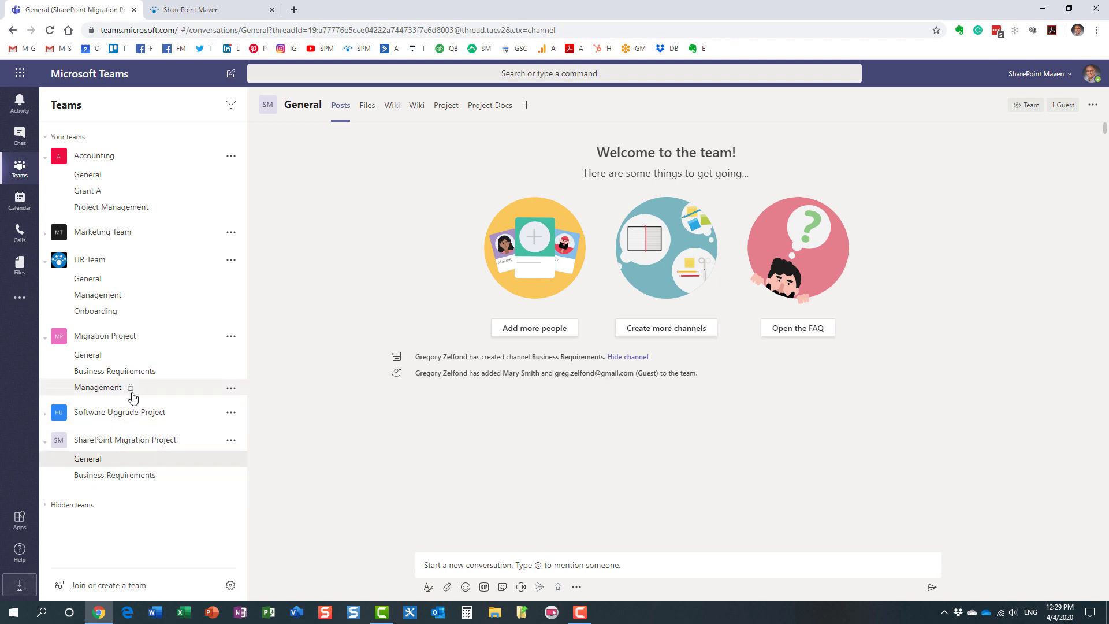
mouse_move(133, 393)
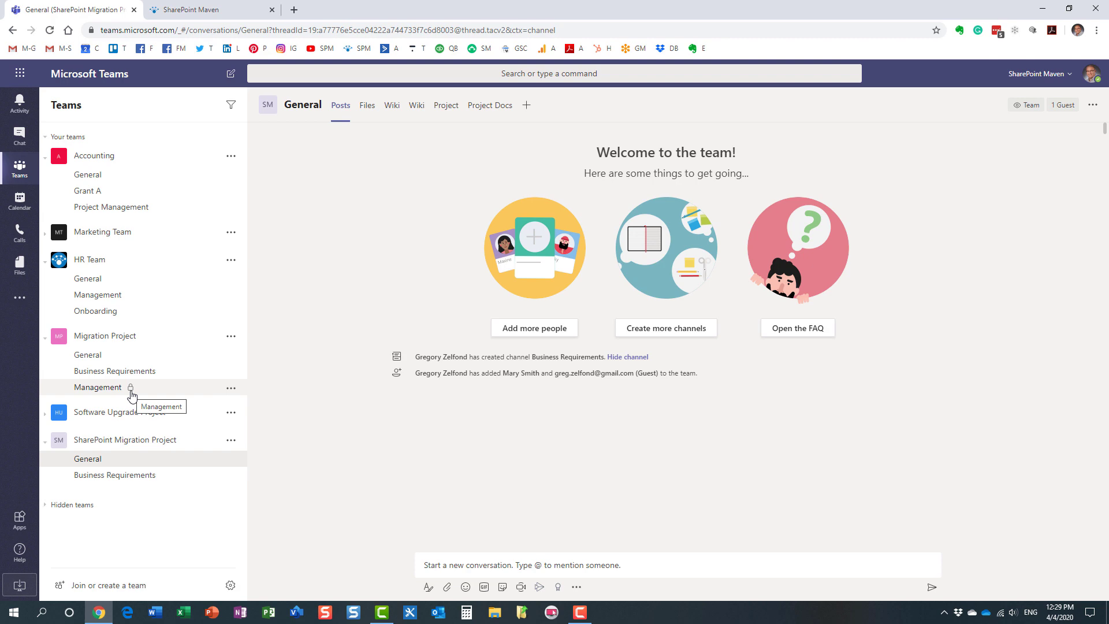
mouse_move(150, 393)
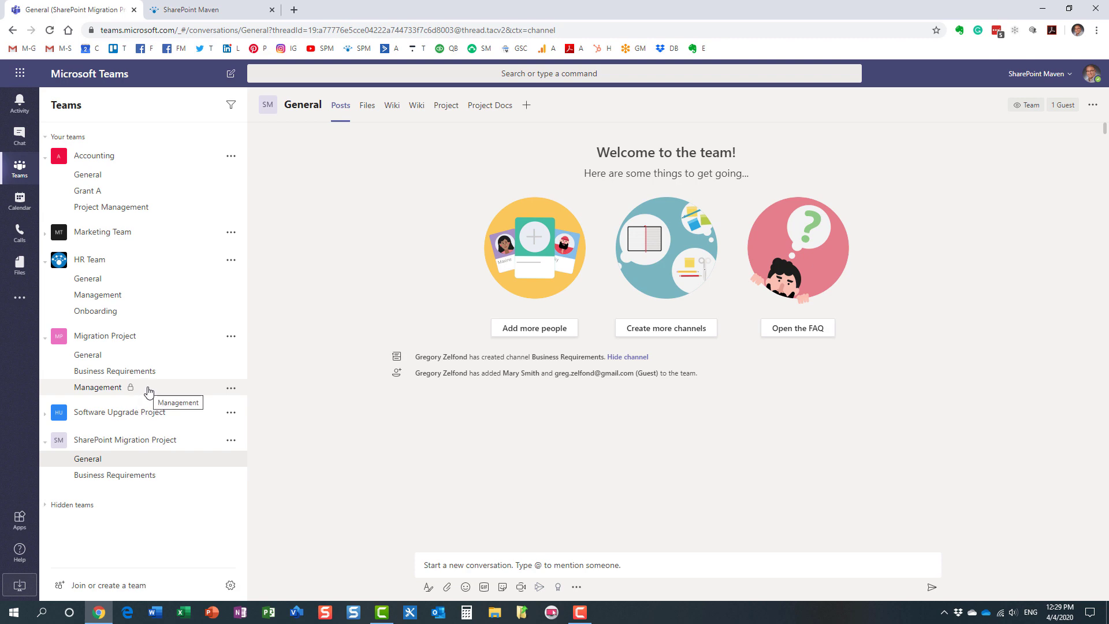
mouse_move(160, 391)
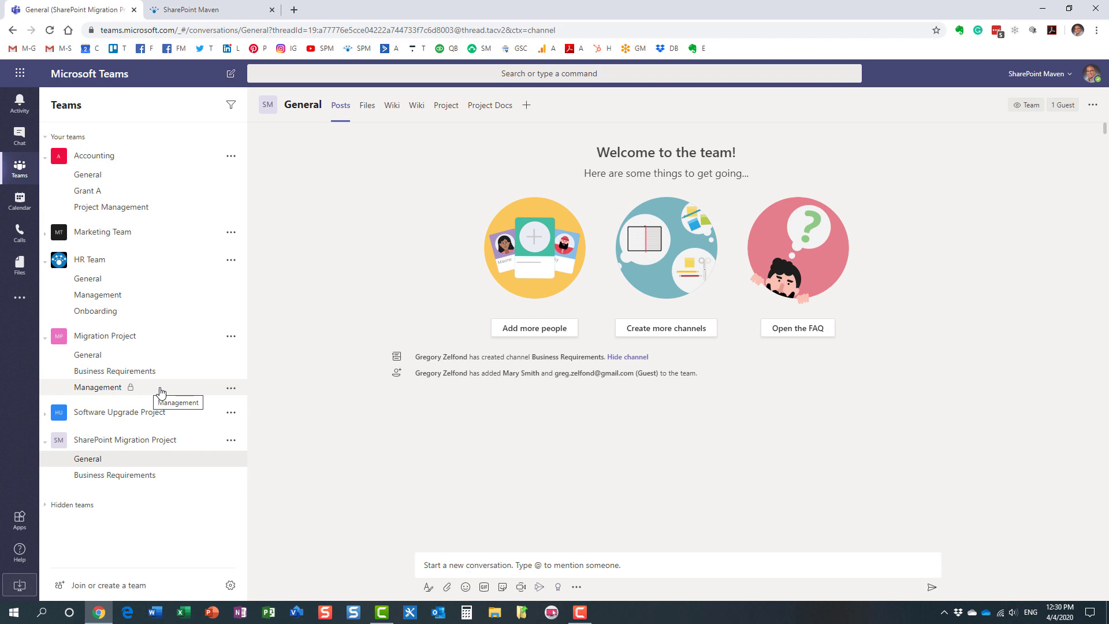
mouse_move(157, 385)
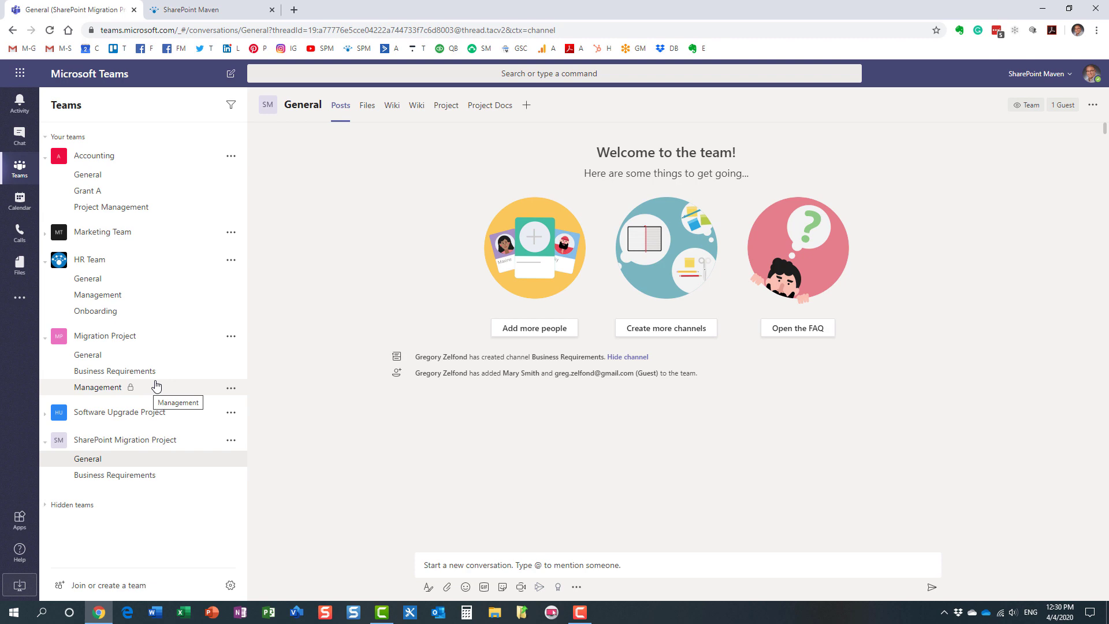
mouse_move(139, 390)
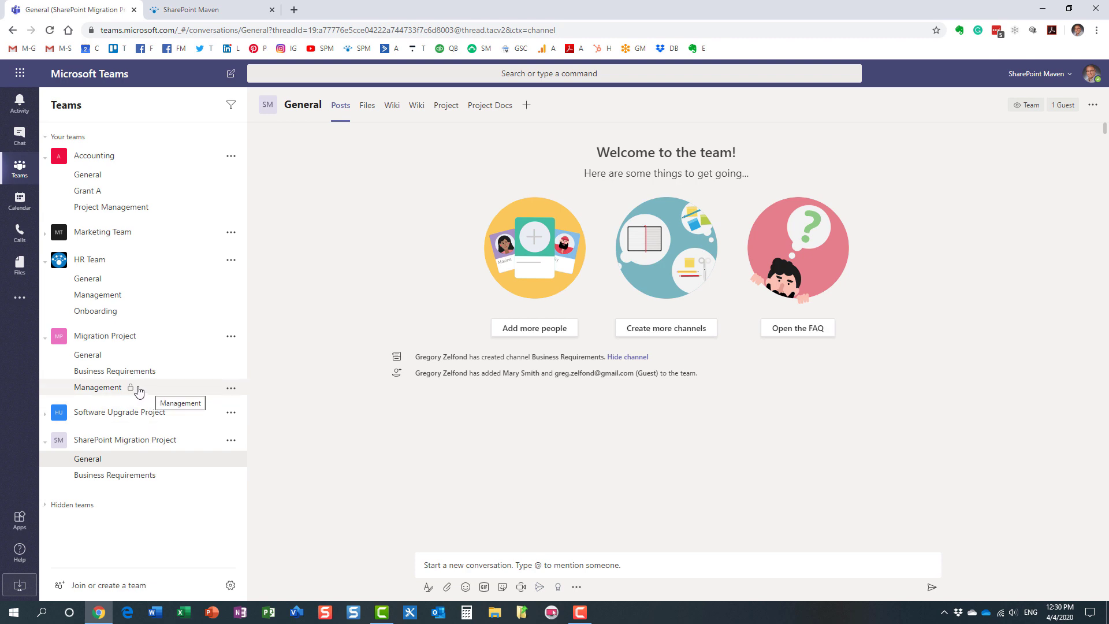
mouse_move(159, 391)
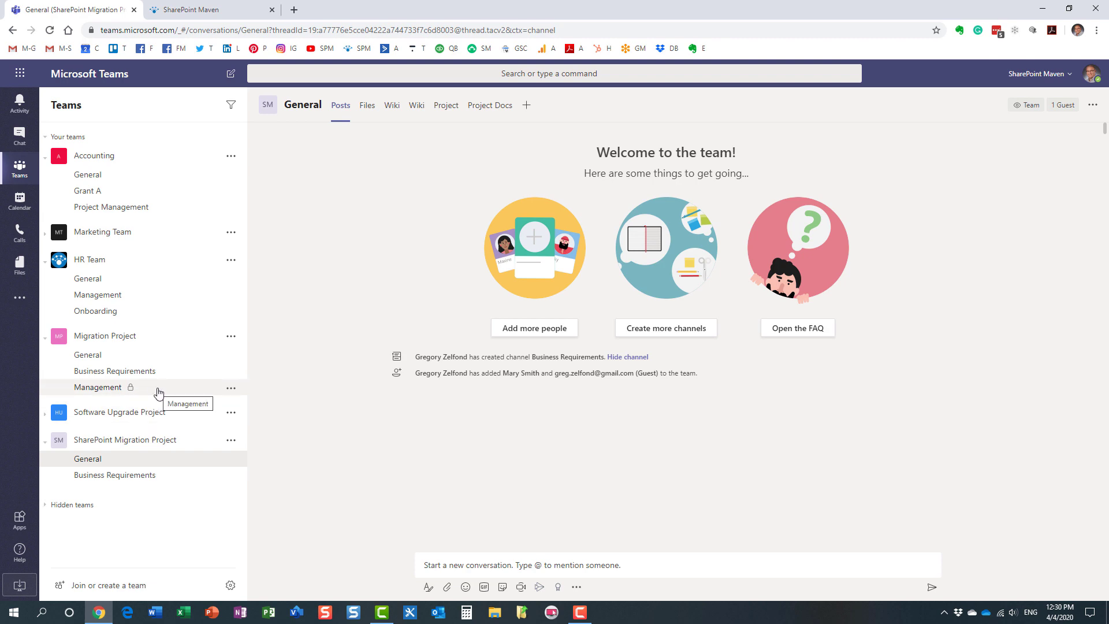
mouse_move(132, 384)
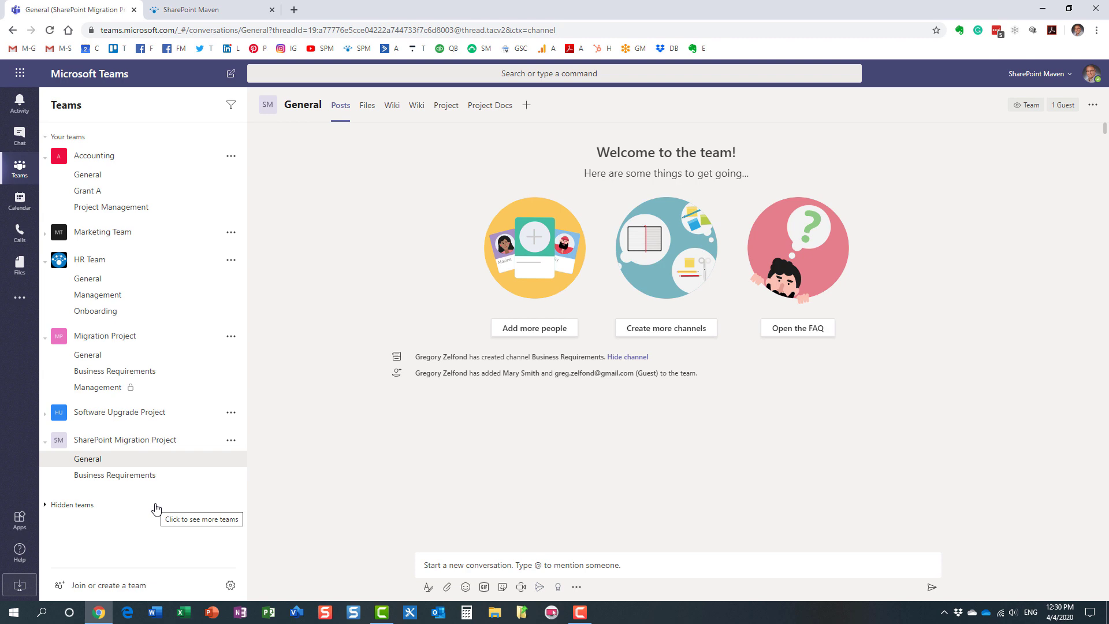
mouse_move(148, 358)
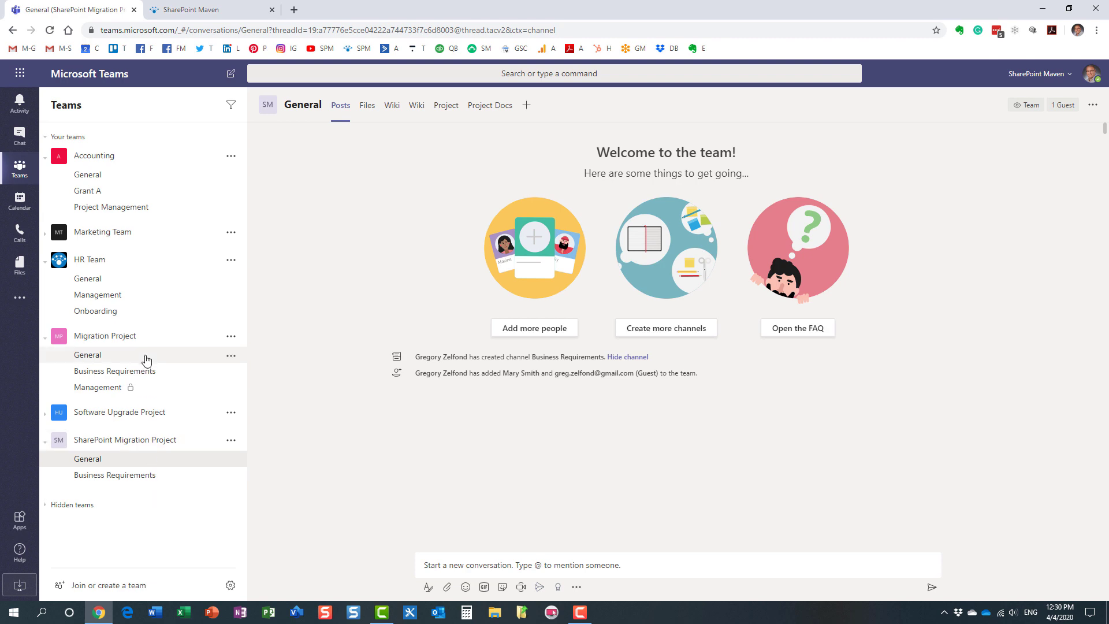
mouse_move(109, 372)
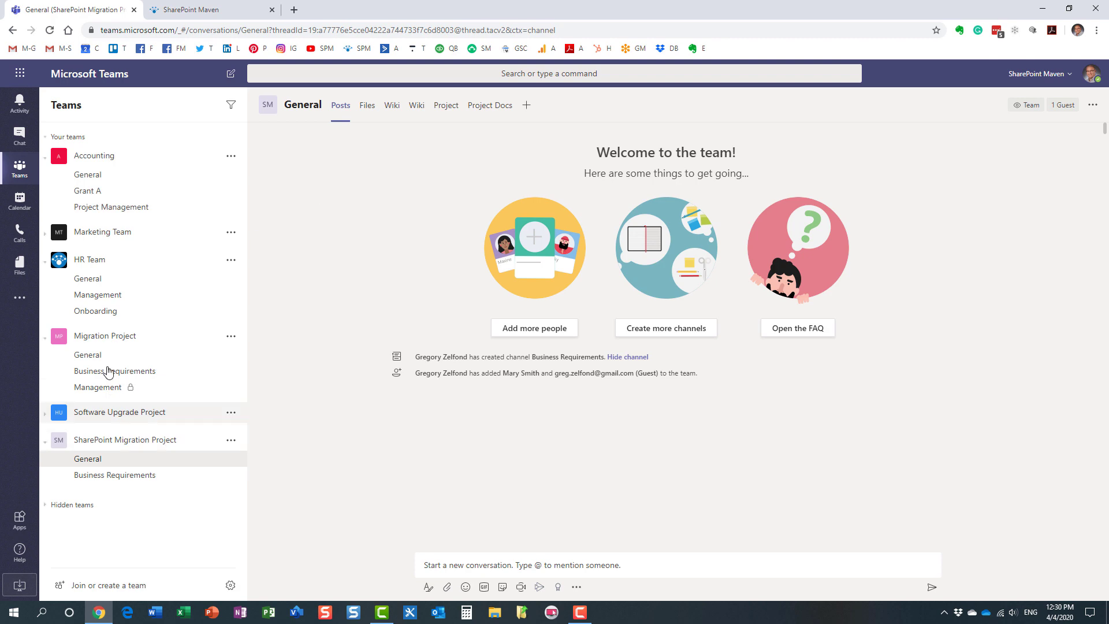
left_click(88, 354)
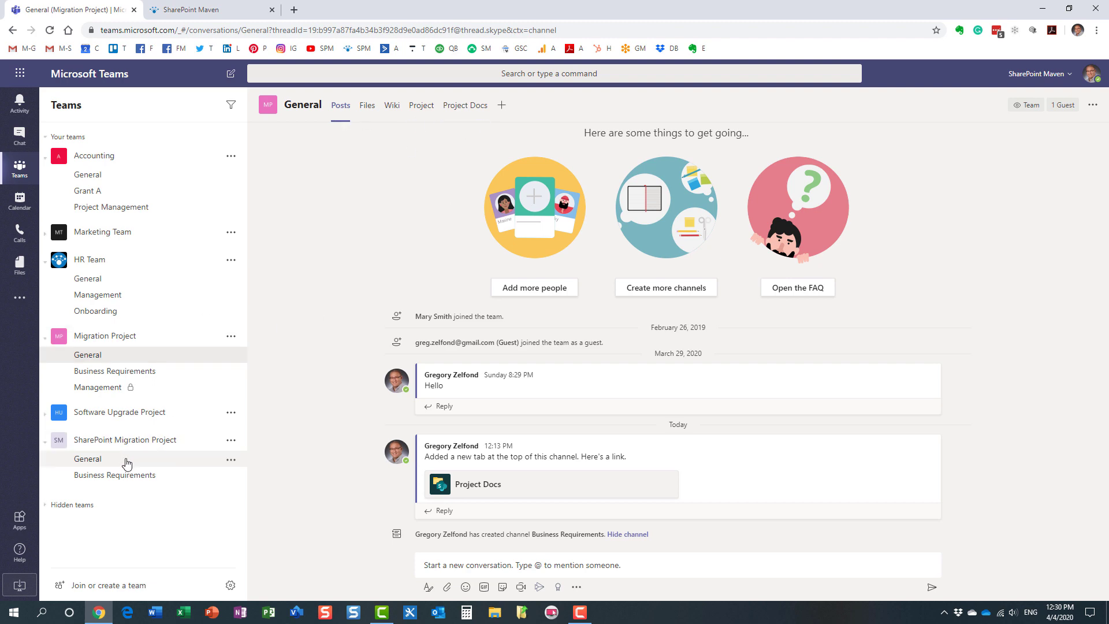
left_click(88, 458)
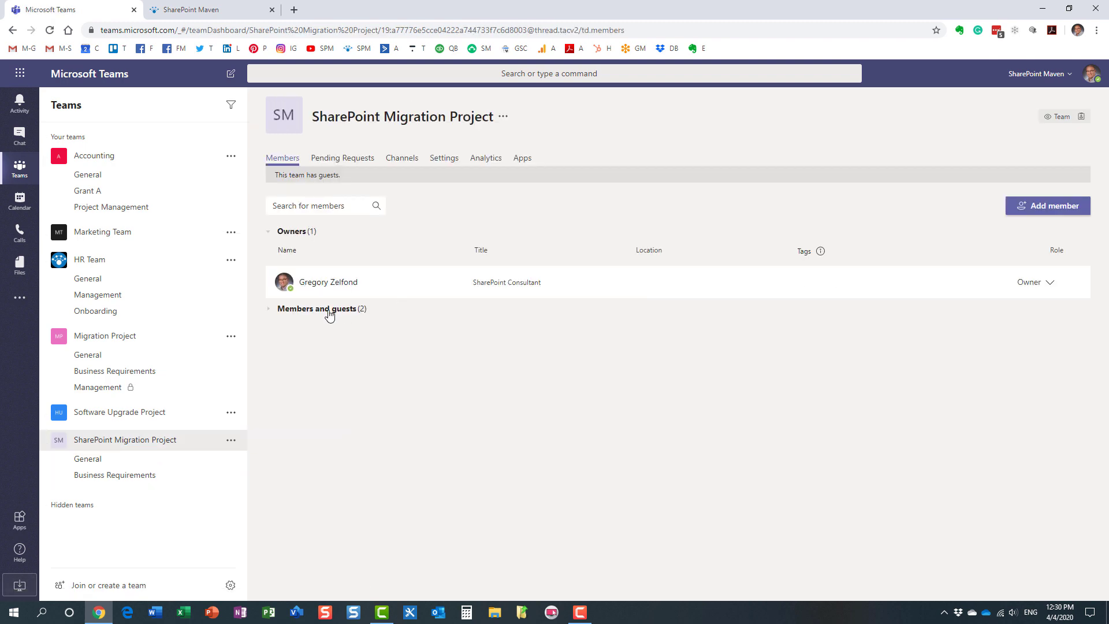
left_click(315, 308)
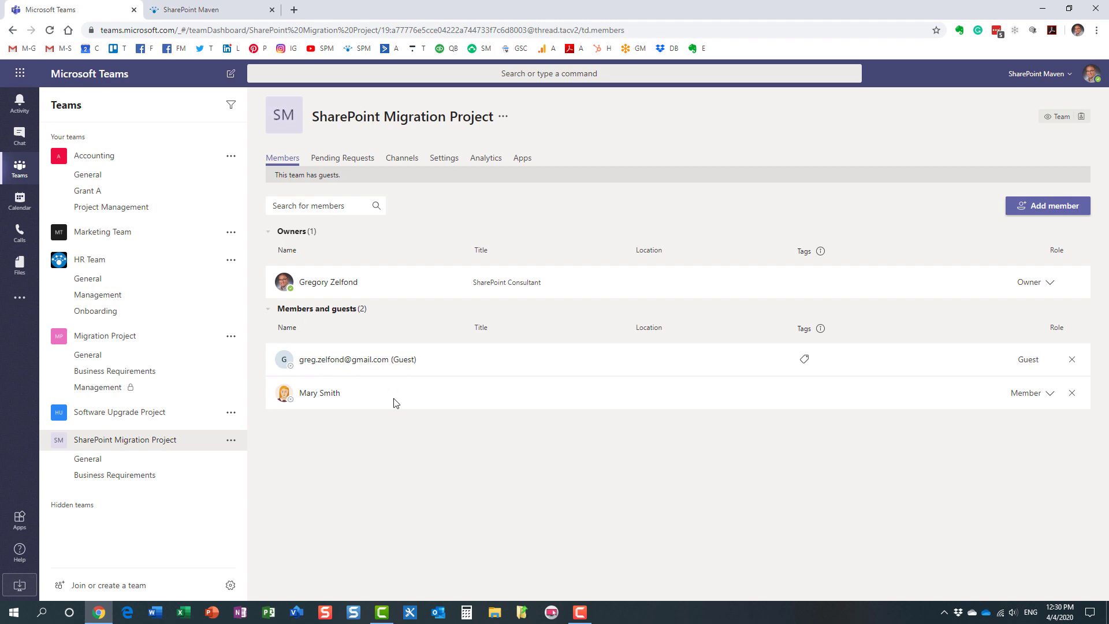
mouse_move(596, 483)
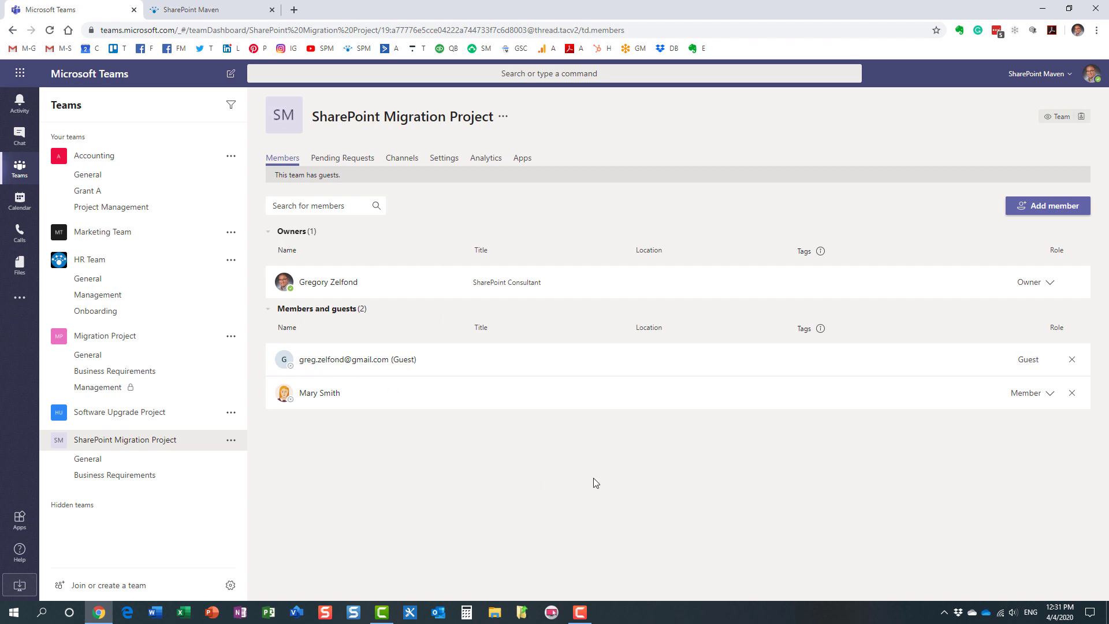
mouse_move(525, 497)
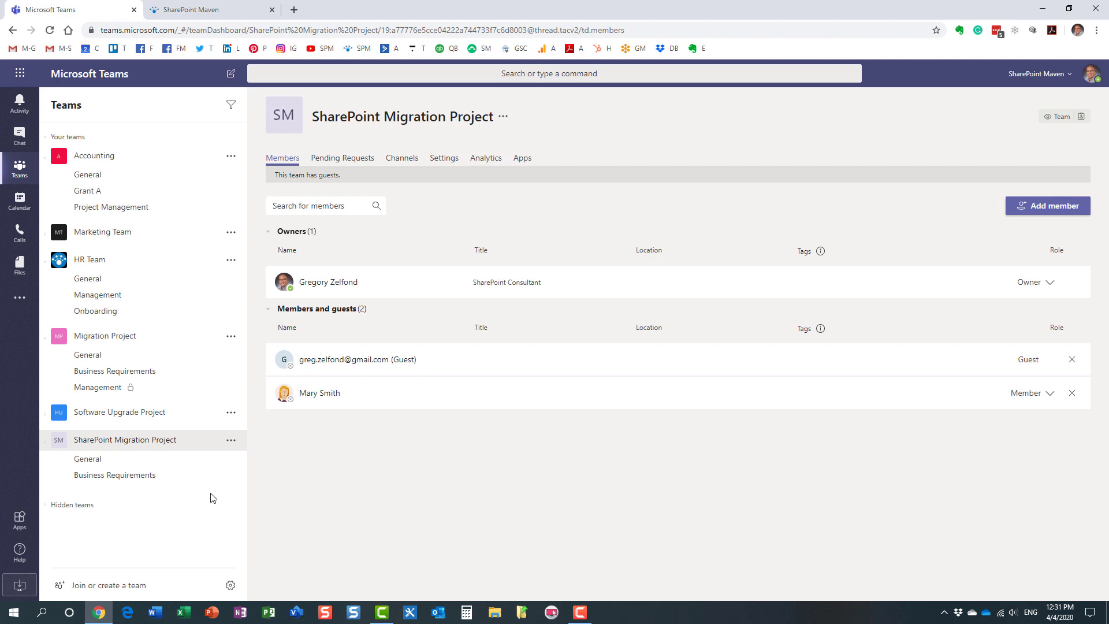
mouse_move(320, 490)
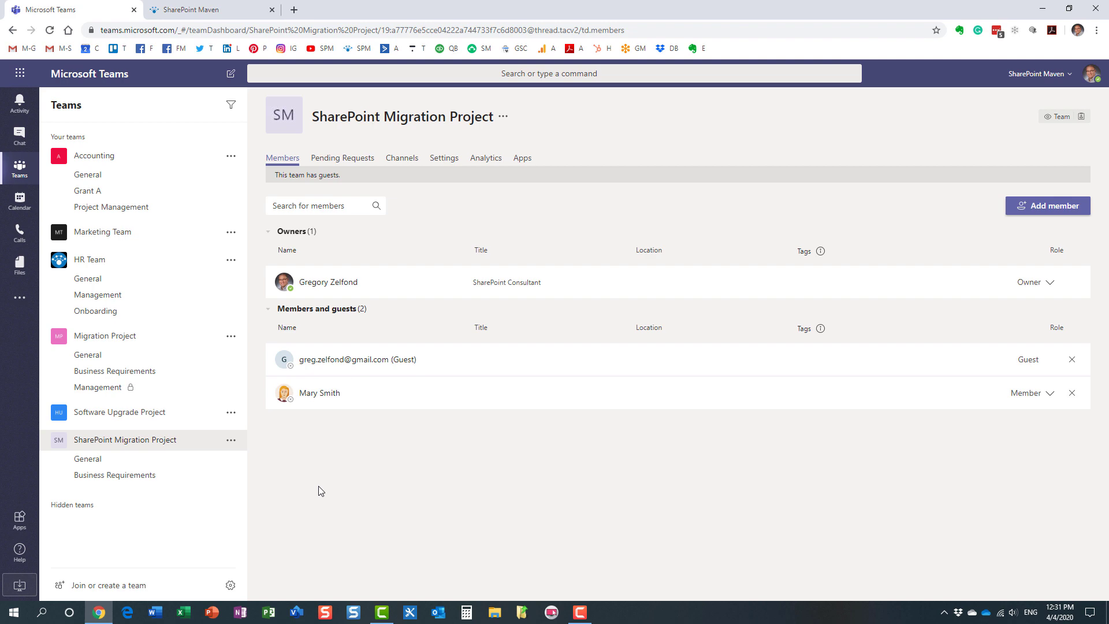
mouse_move(230, 355)
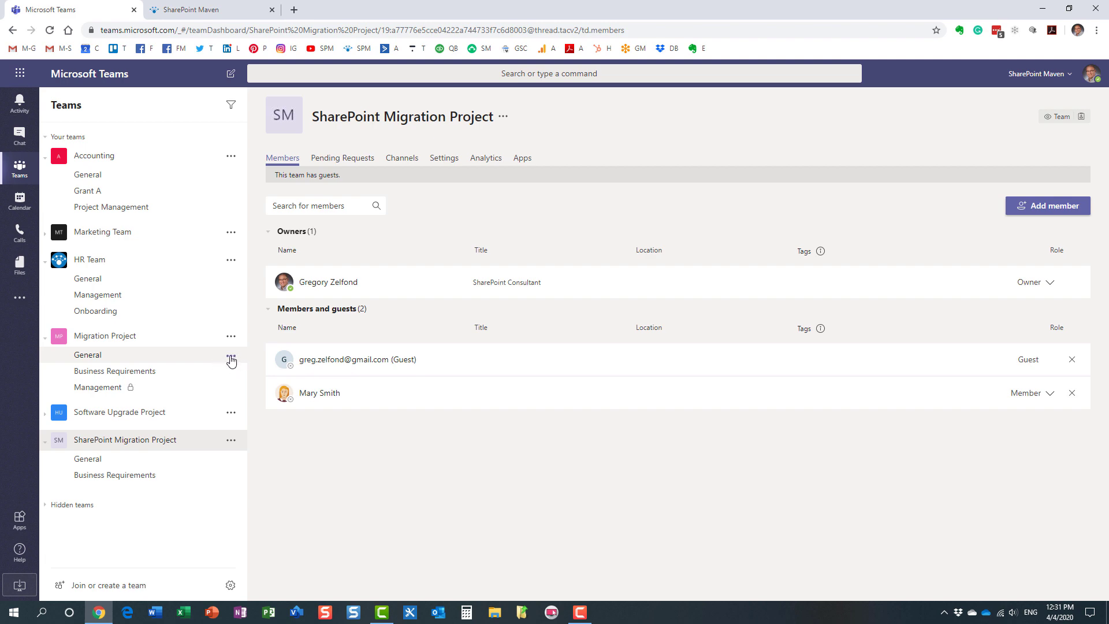
mouse_move(230, 357)
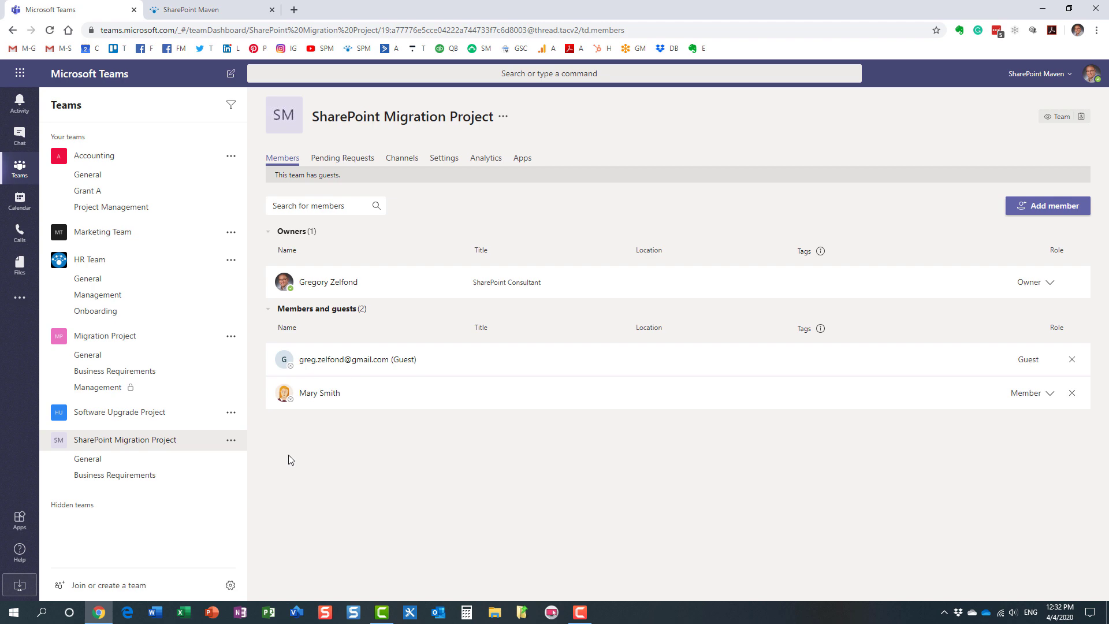
left_click(217, 9)
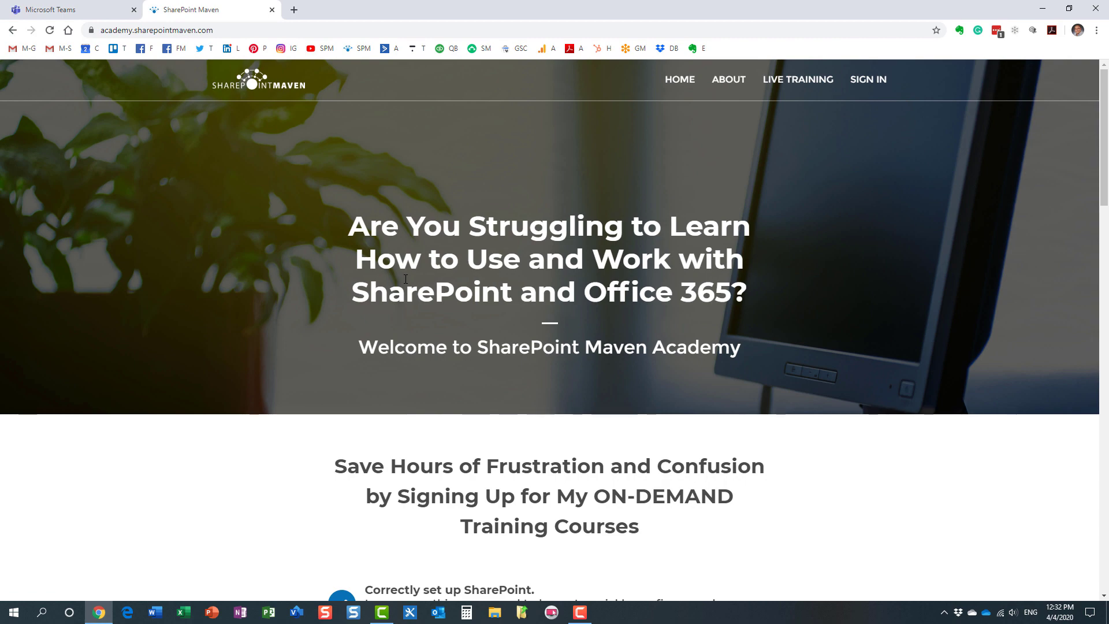
scroll("down", 3)
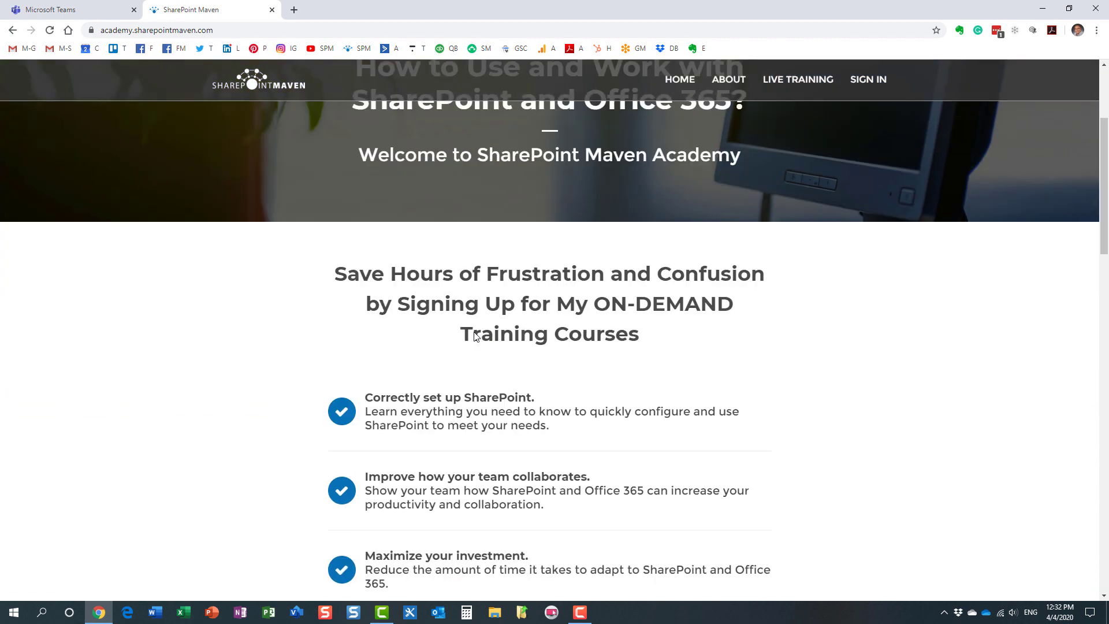
scroll("down", 3)
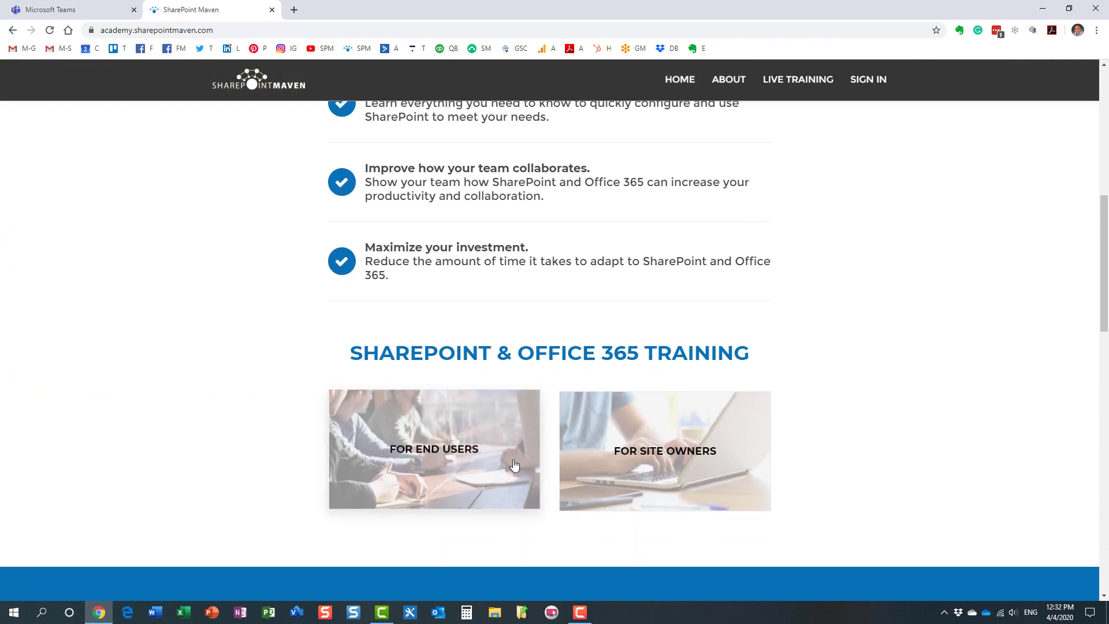
mouse_move(466, 456)
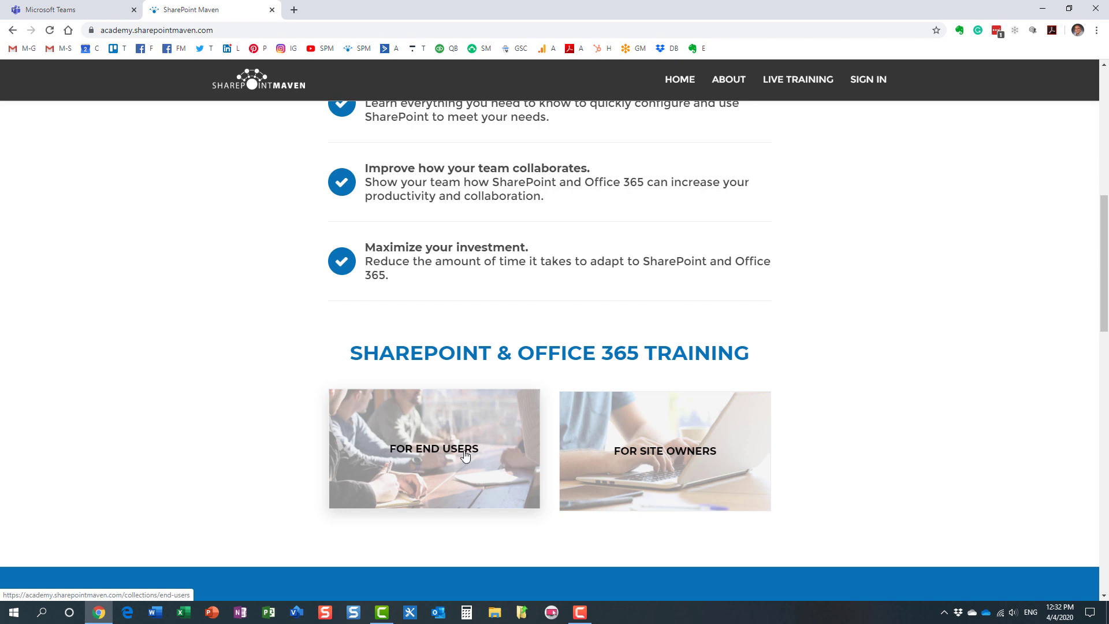
left_click(434, 448)
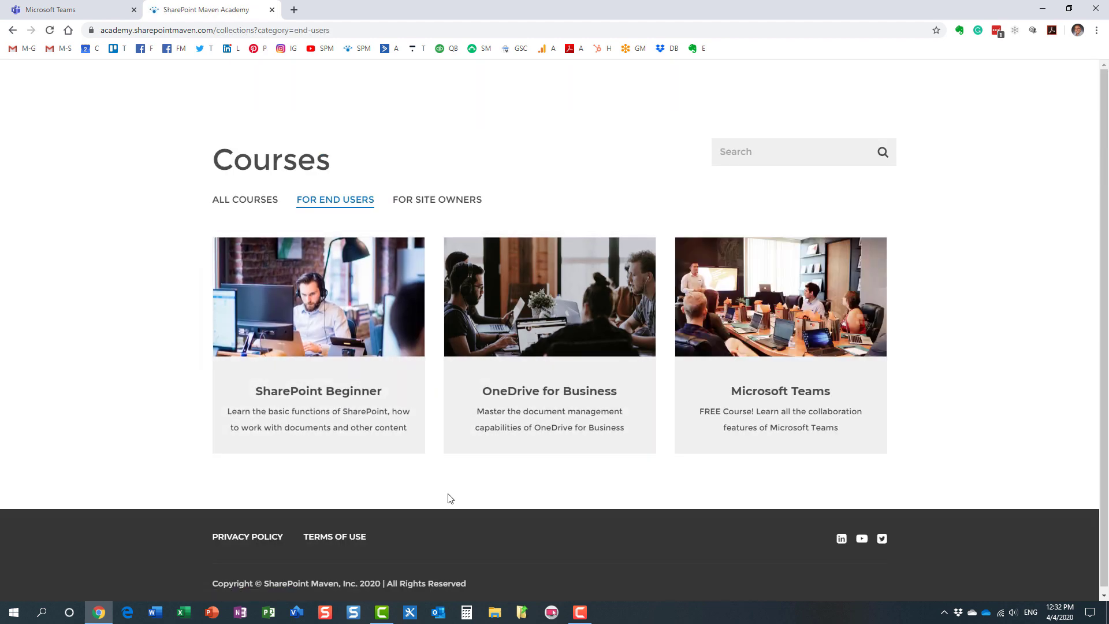
mouse_move(444, 483)
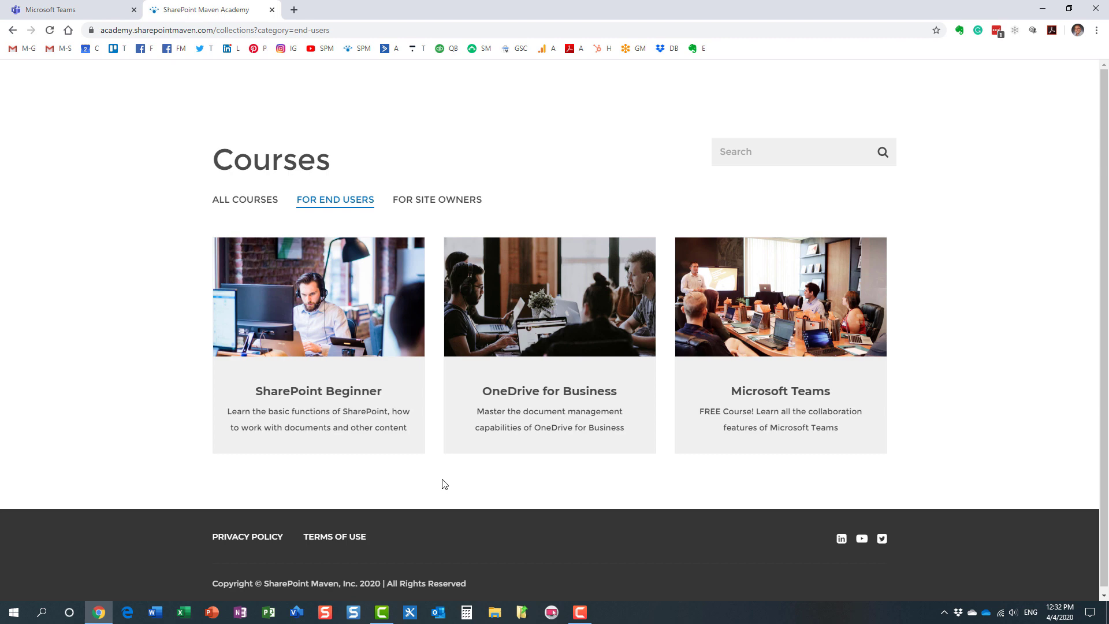
mouse_move(527, 493)
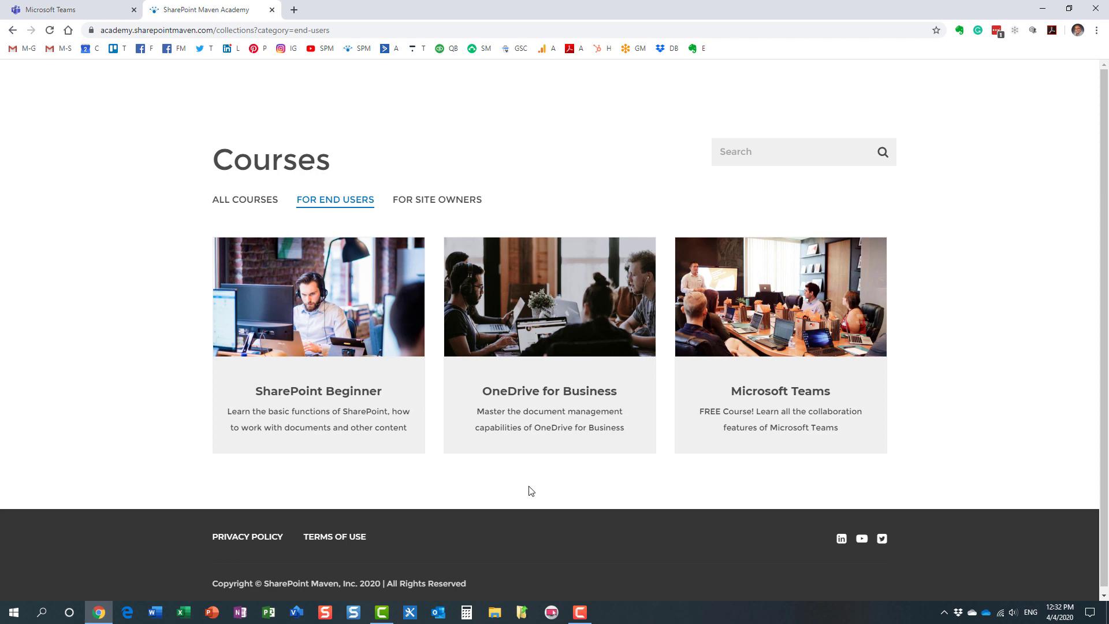
mouse_move(257, 326)
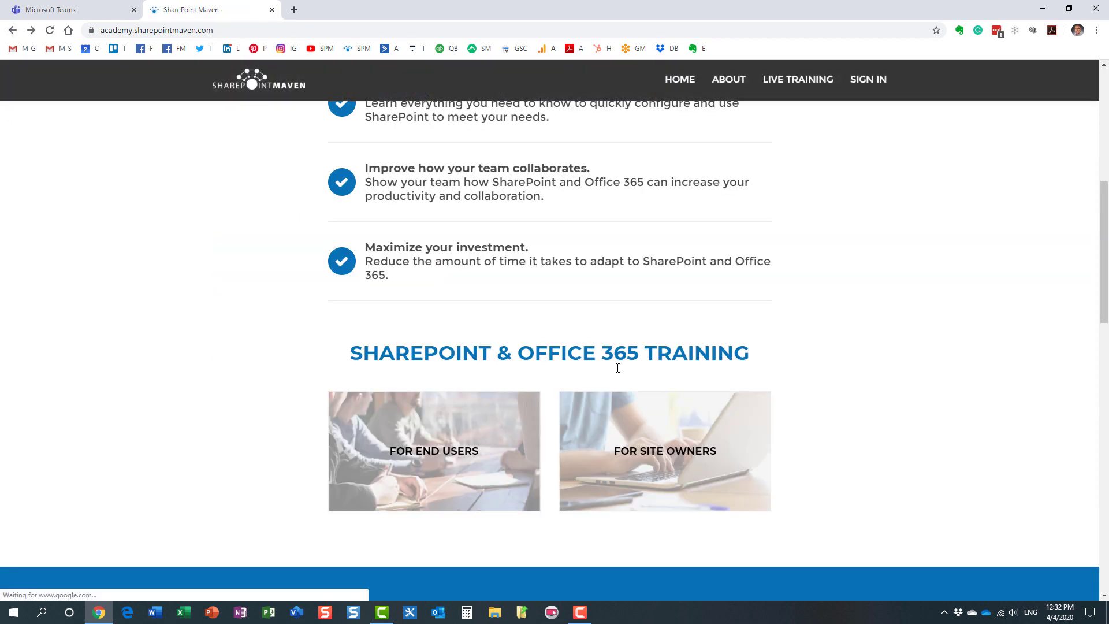
left_click(666, 451)
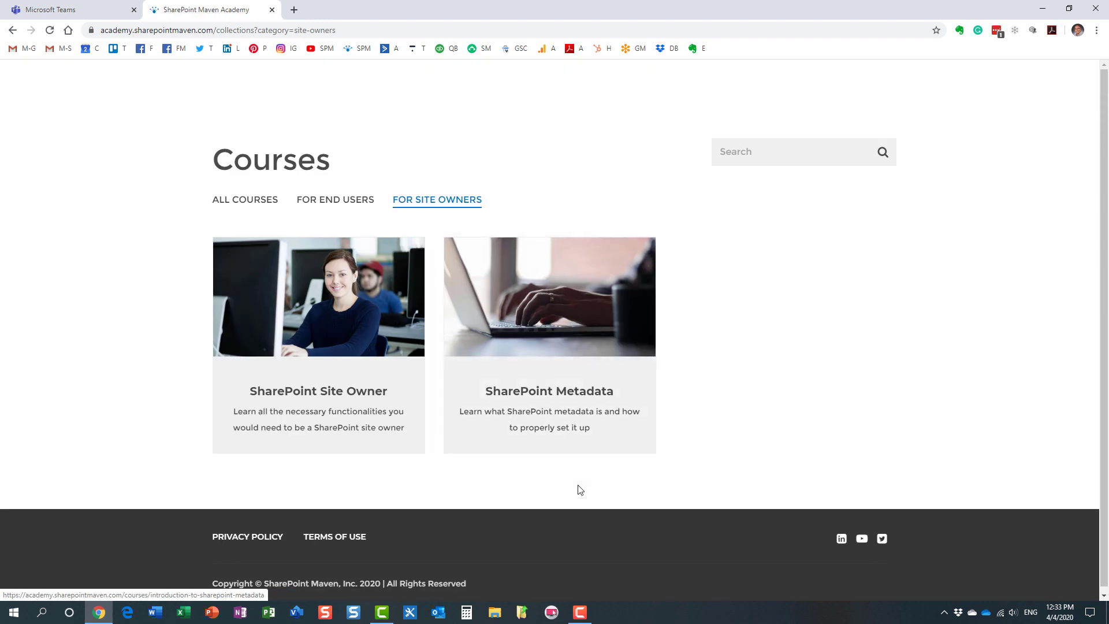
mouse_move(13, 41)
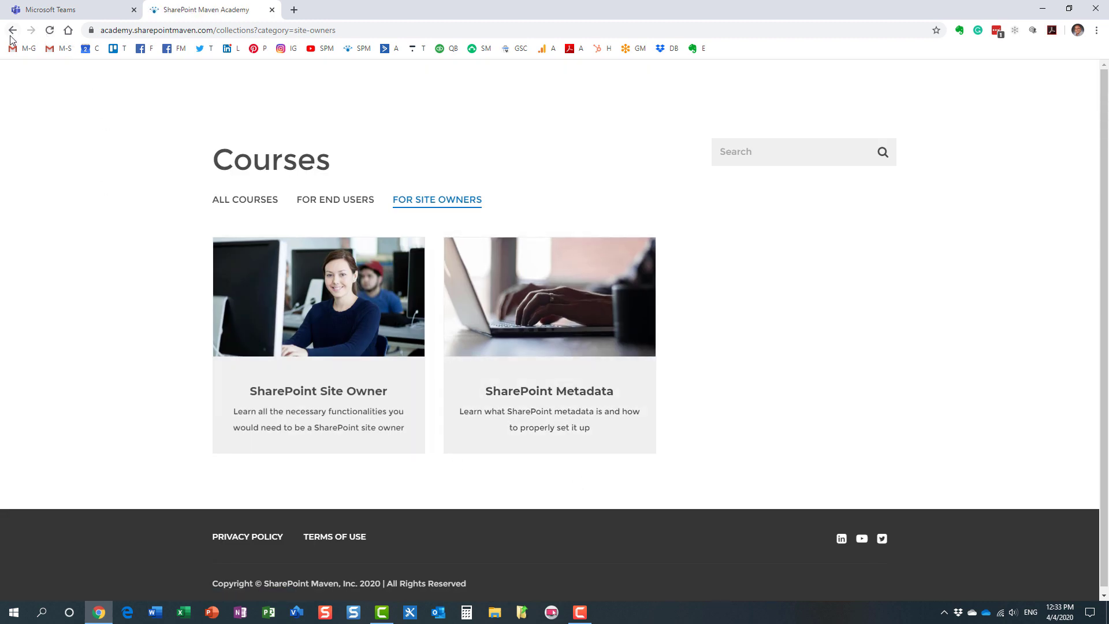
left_click(13, 30)
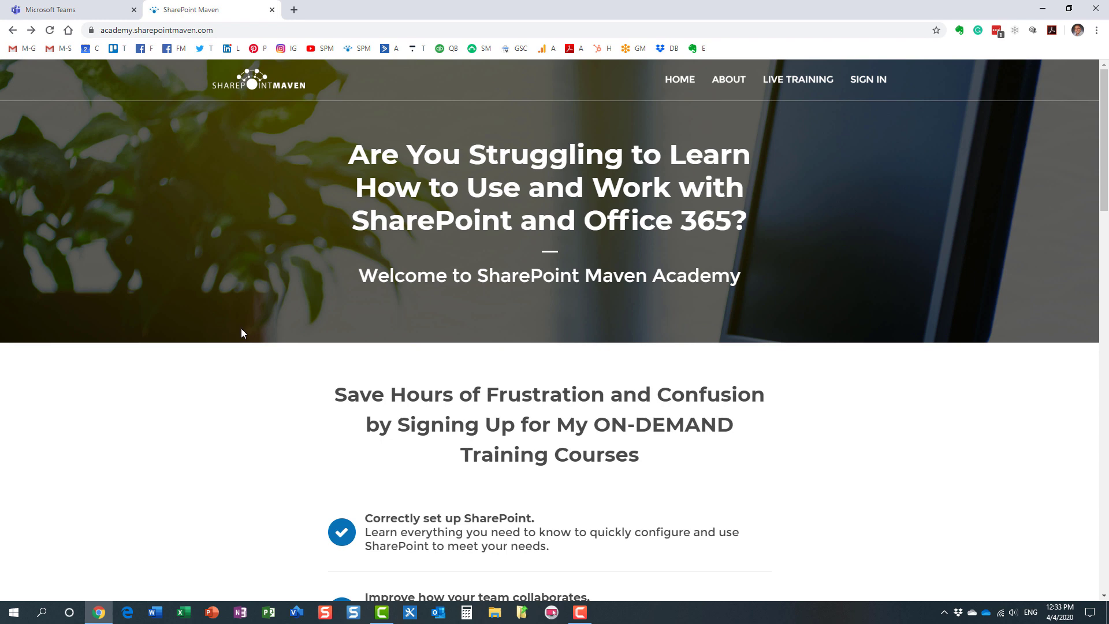
left_click(46, 7)
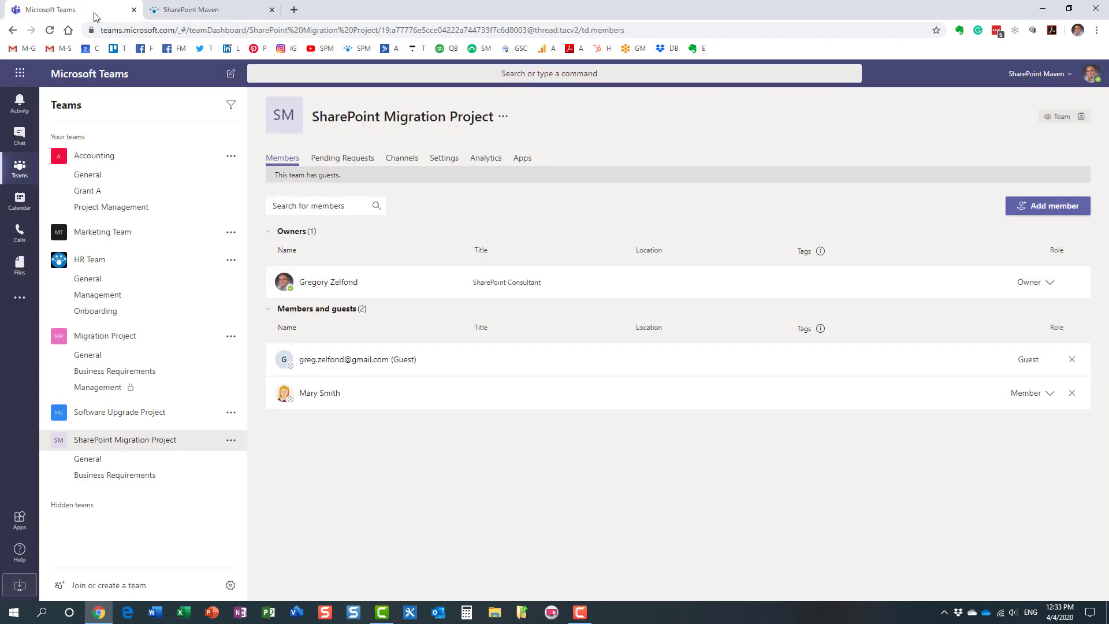
mouse_move(487, 478)
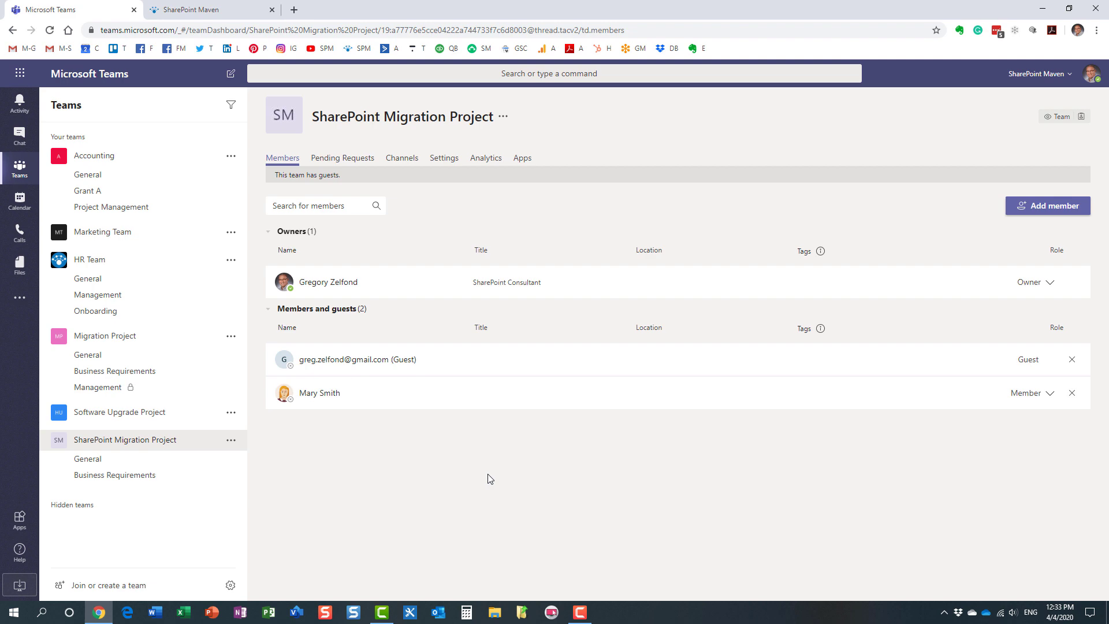